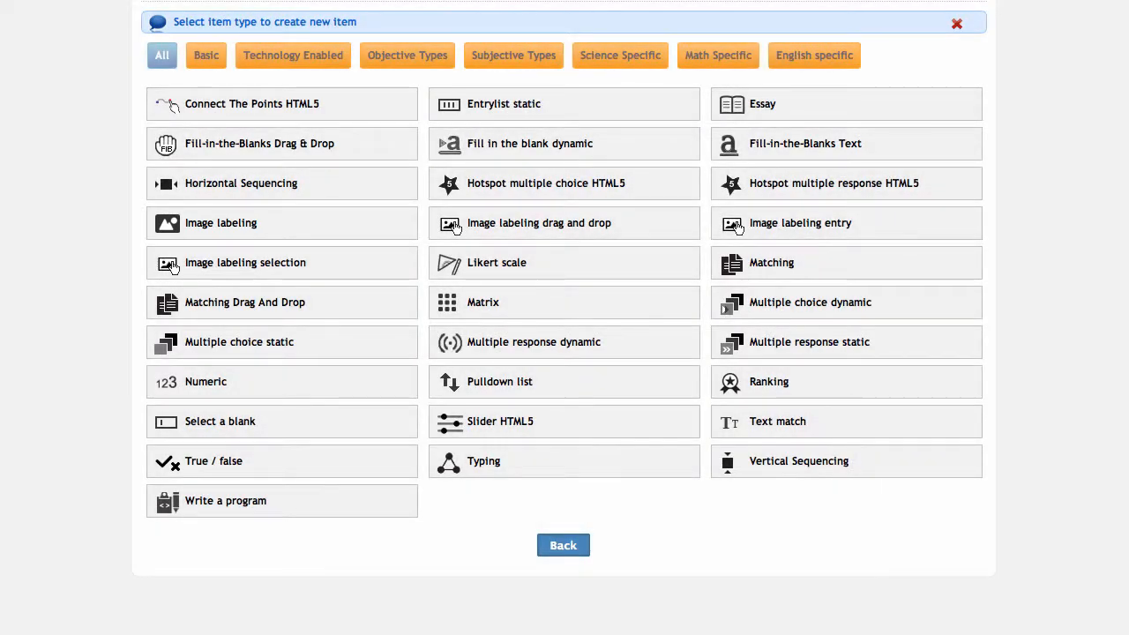
- Start a new image labeling item with code 'Car Example 1' and label 'Q1'
click(221, 223)
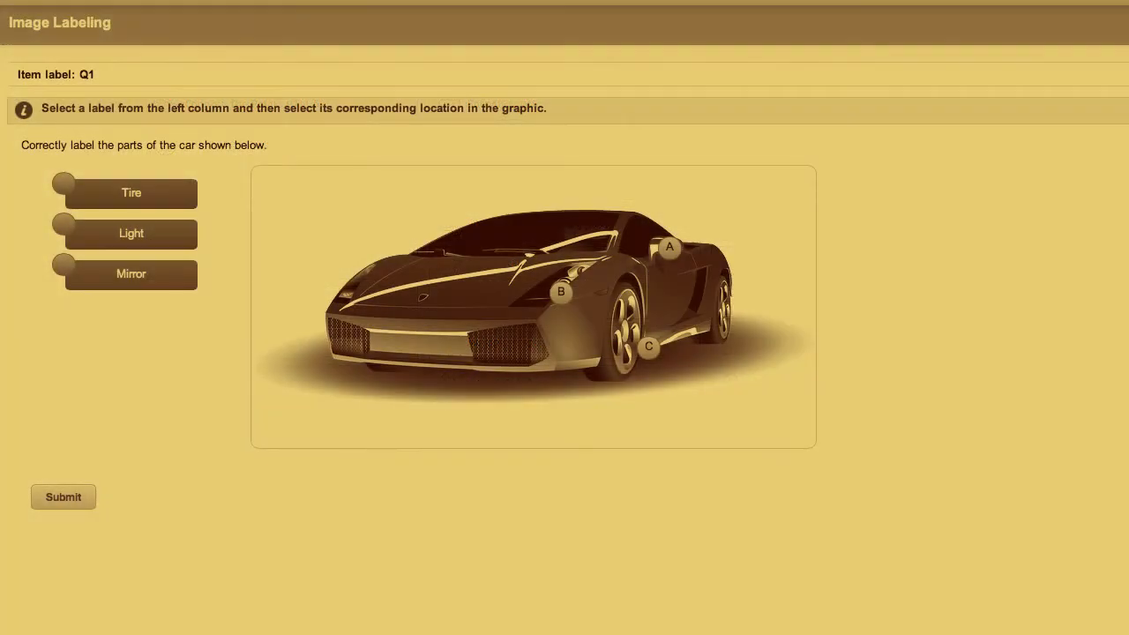
mouse_move(654, 254)
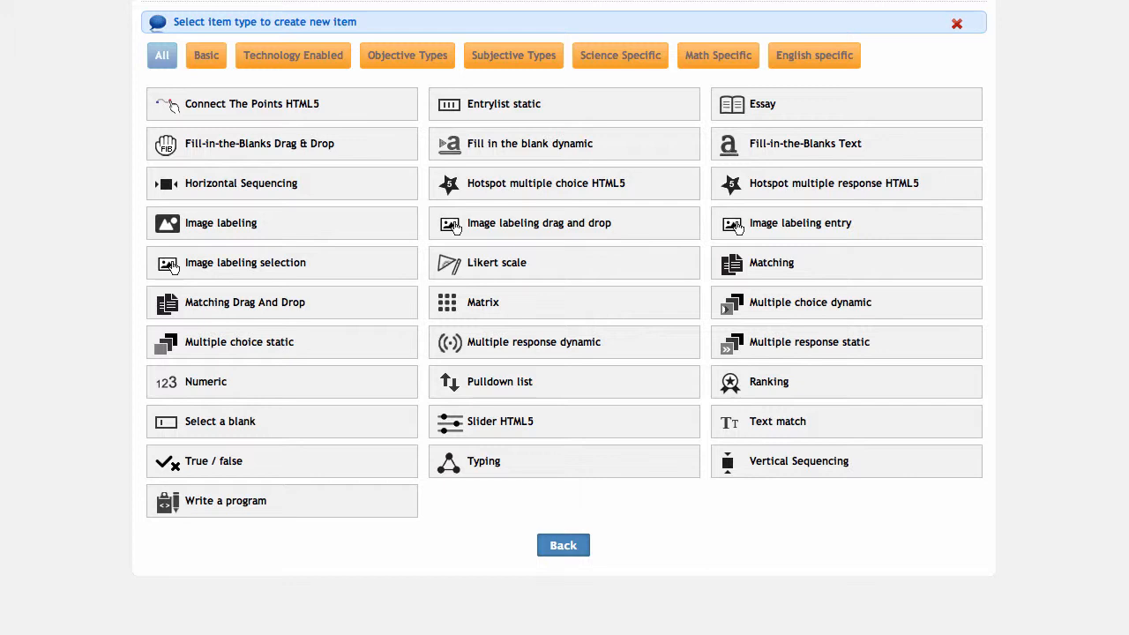
mouse_move(321, 228)
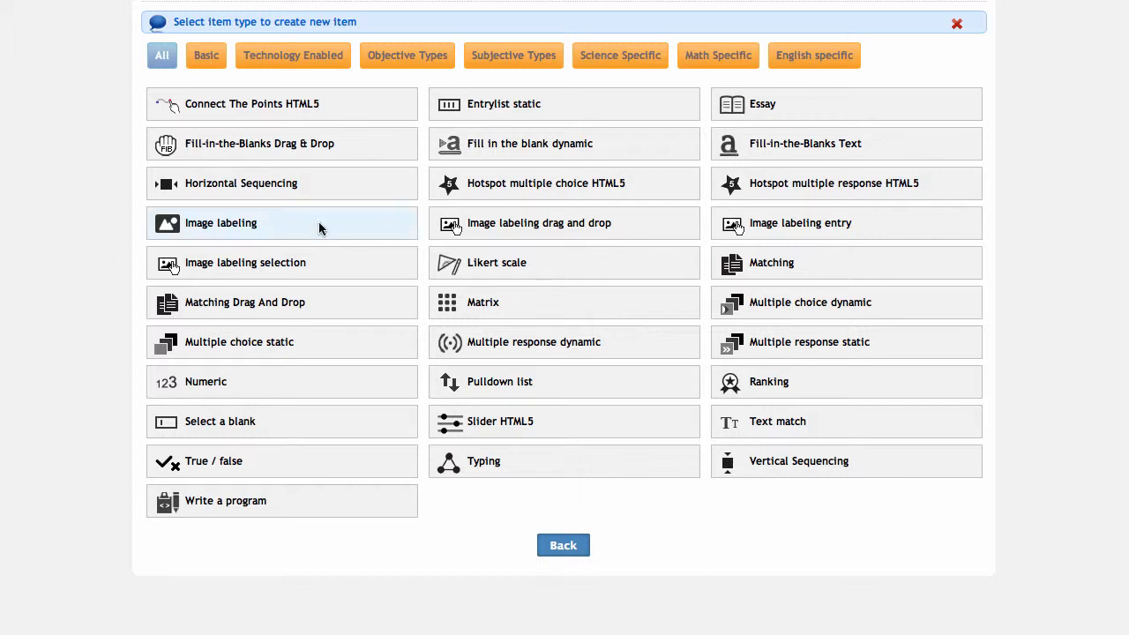
click(221, 222)
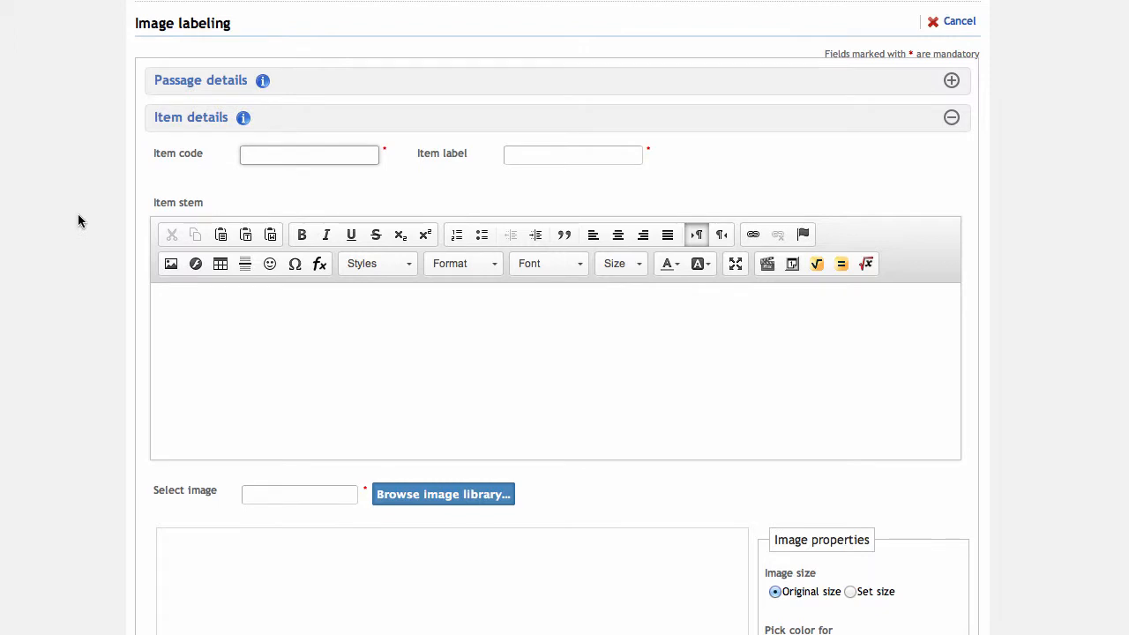
mouse_move(127, 211)
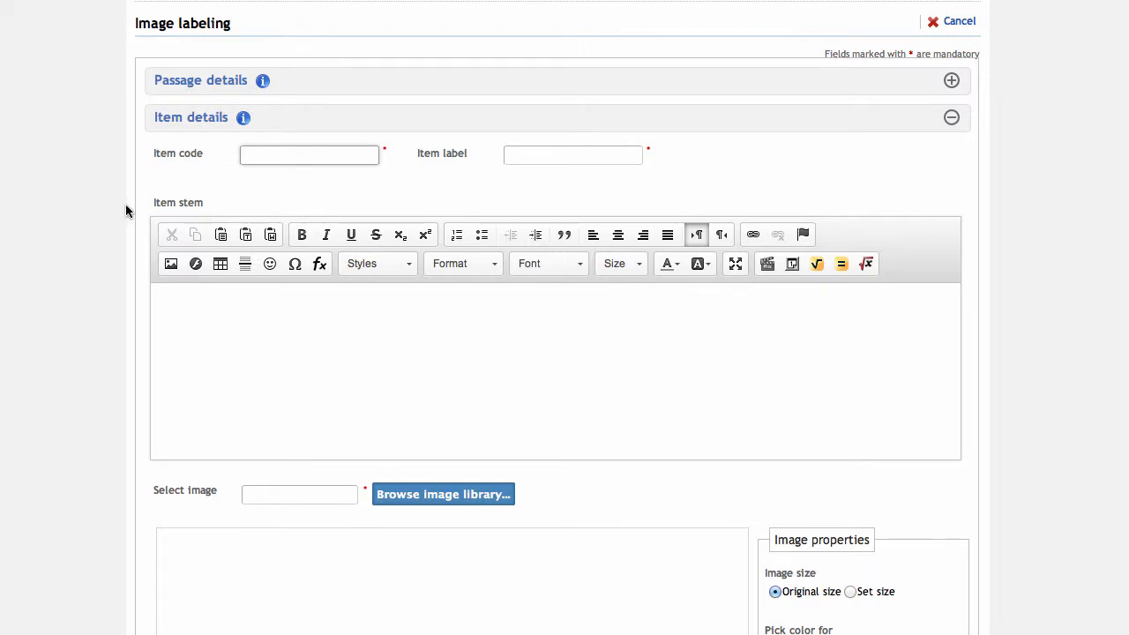
text(Car Example 1)
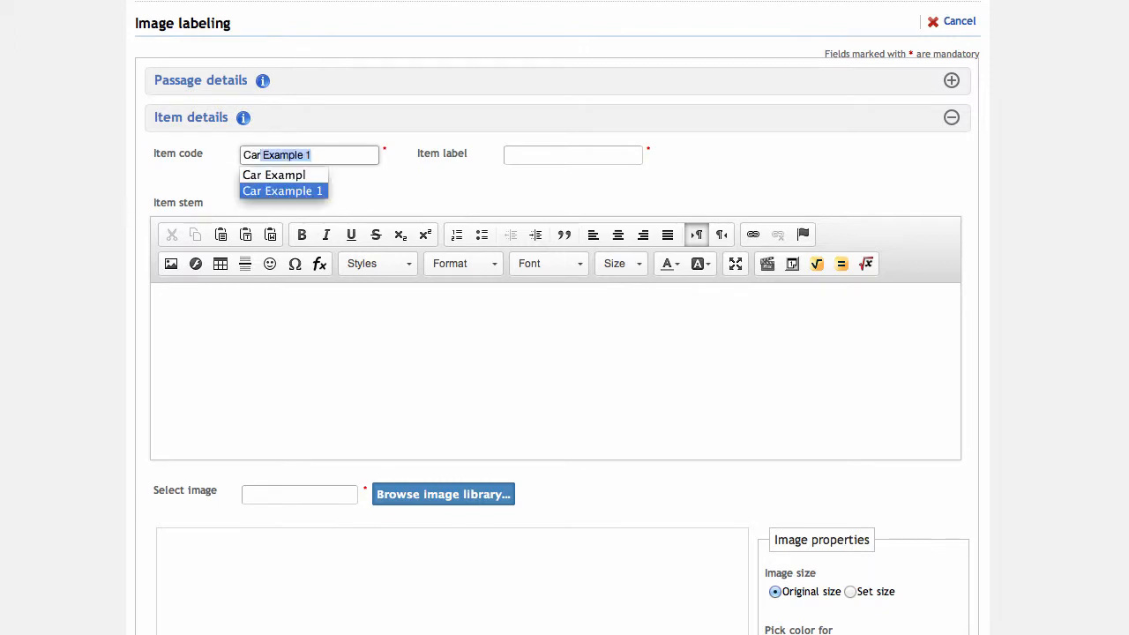
click(282, 190)
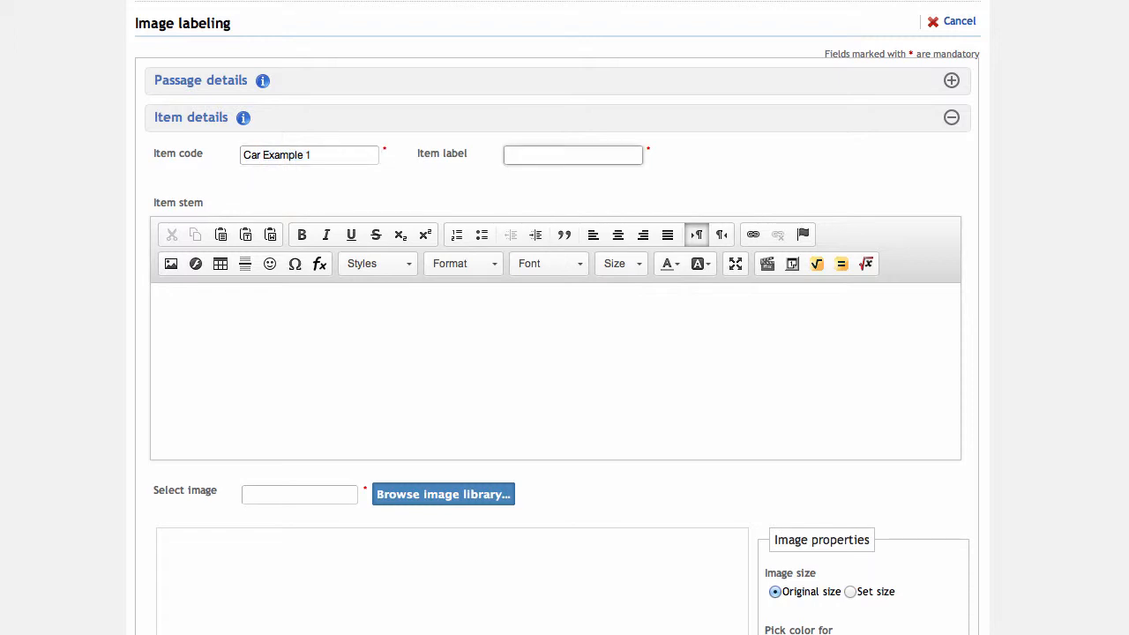
text(Q1)
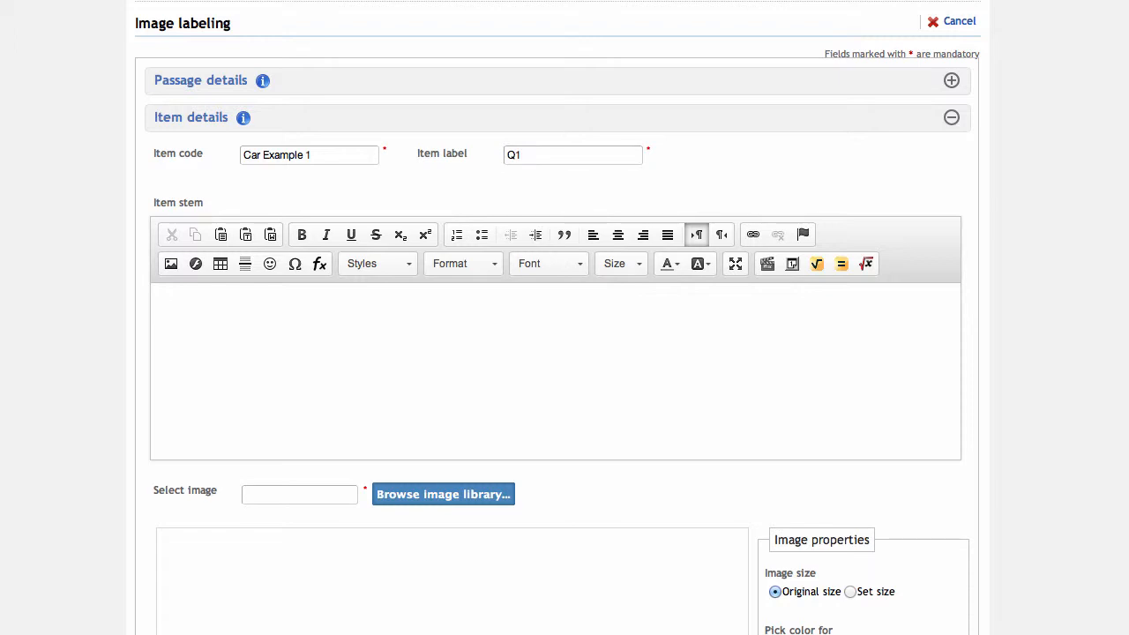
- Enter the stem 'Correctly label the parts of the car shown below.'
text(Correct)
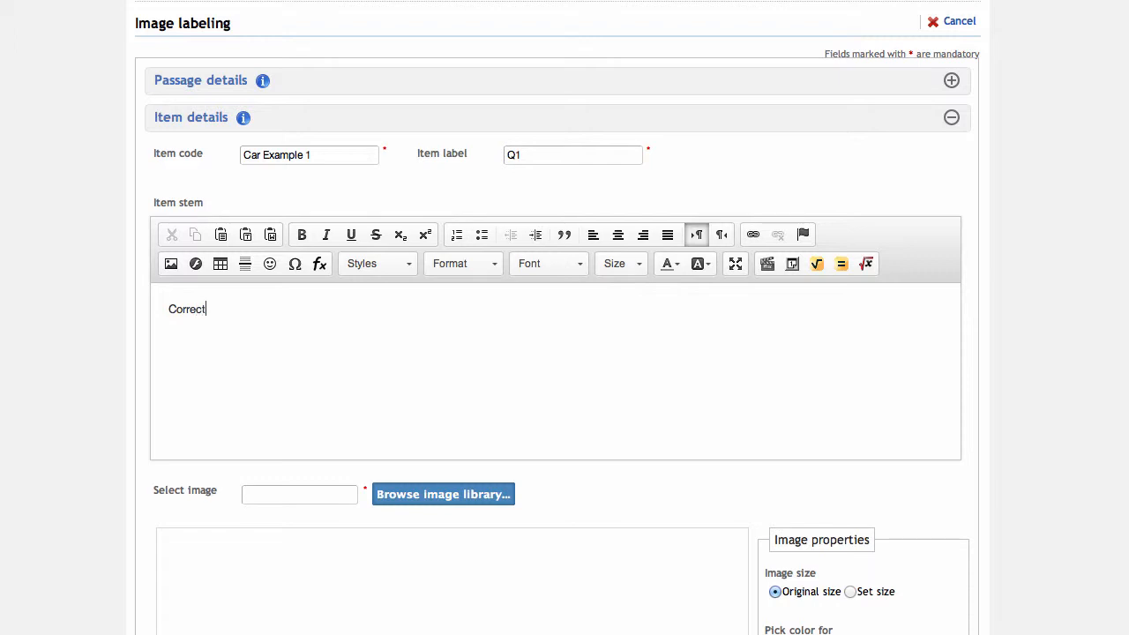
text(ly label)
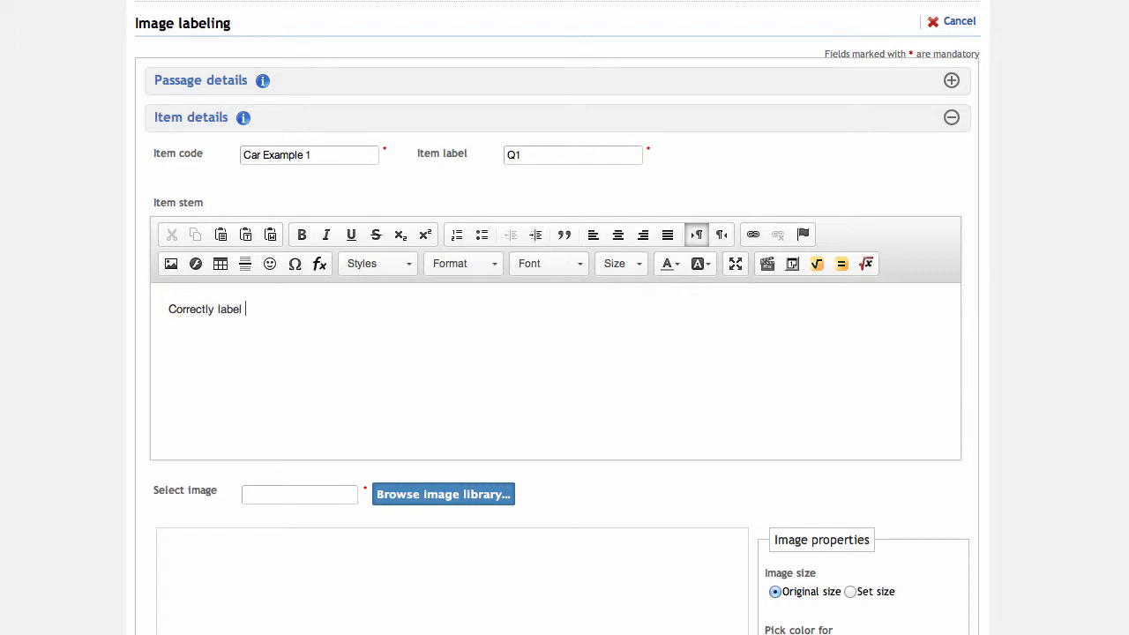
text(the parts of)
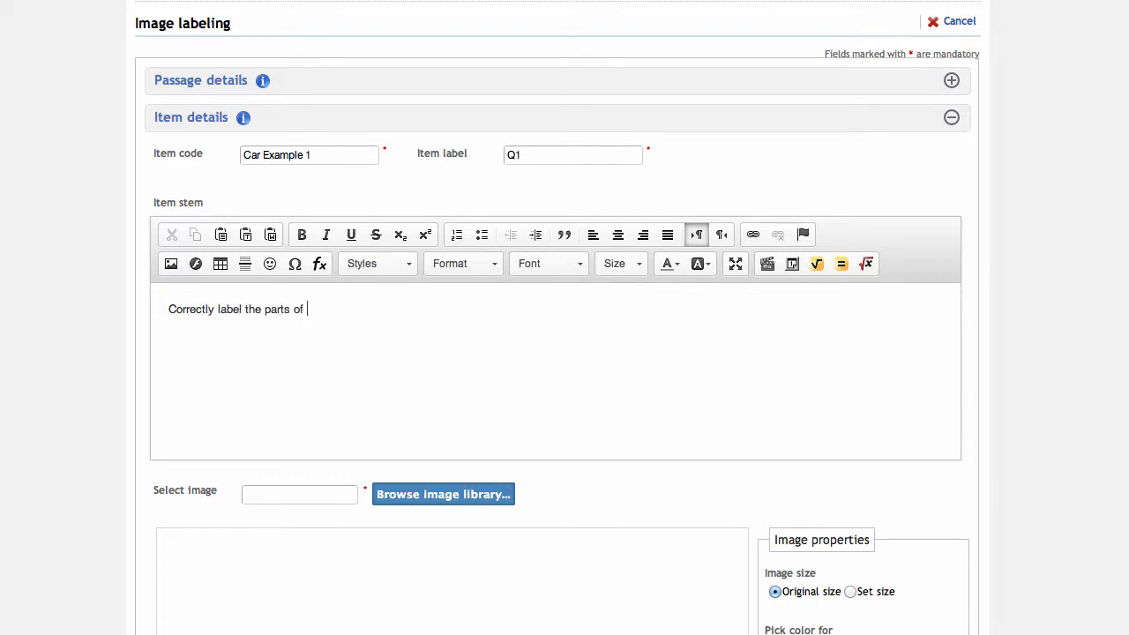
text(the car sh)
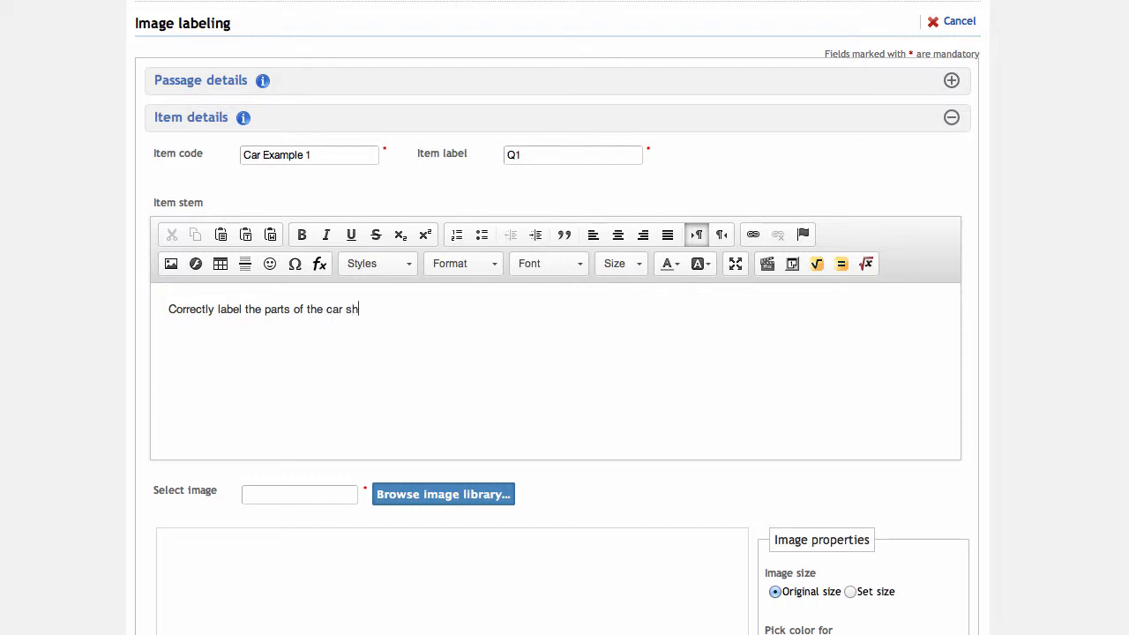
text(own below)
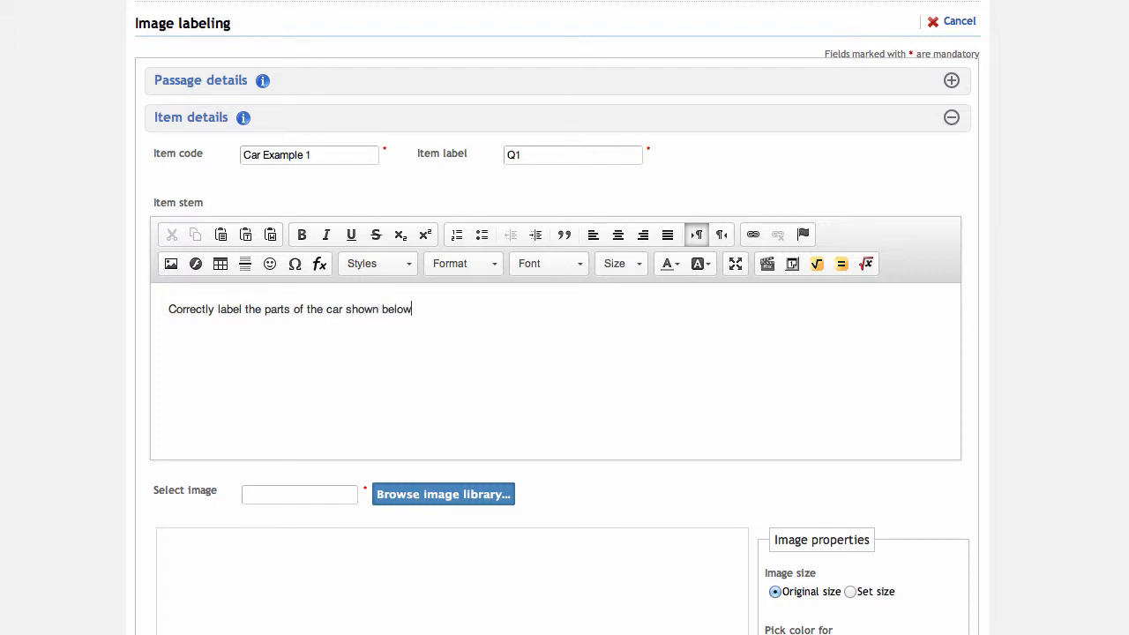
text(.)
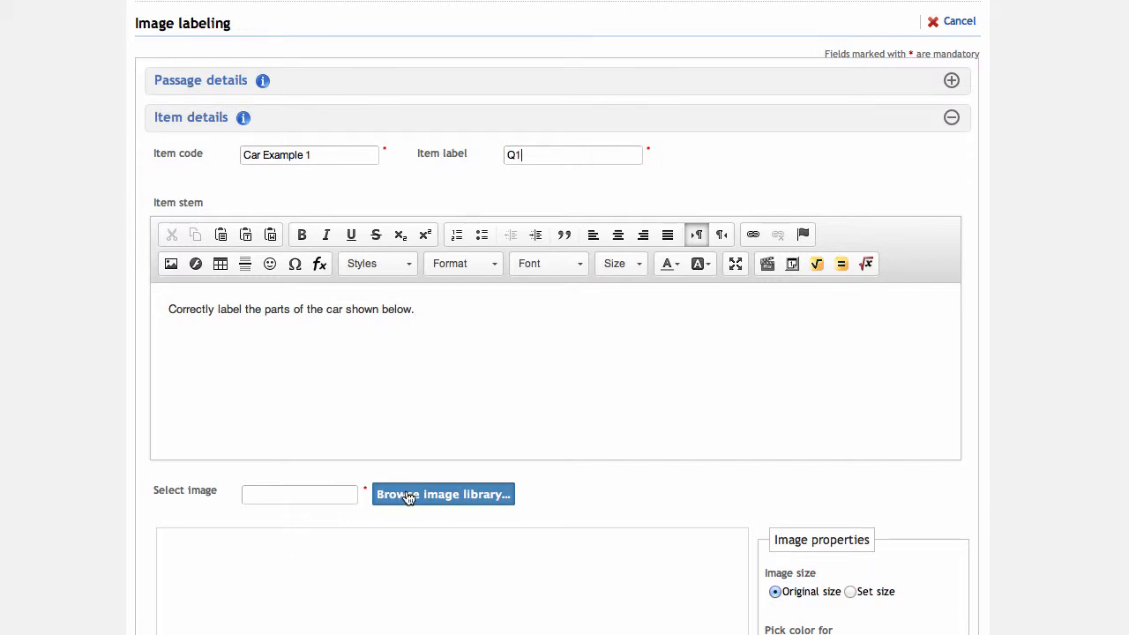
- Attach the red ferrari car picture from the Digital Assets library folder as the item image
click(443, 493)
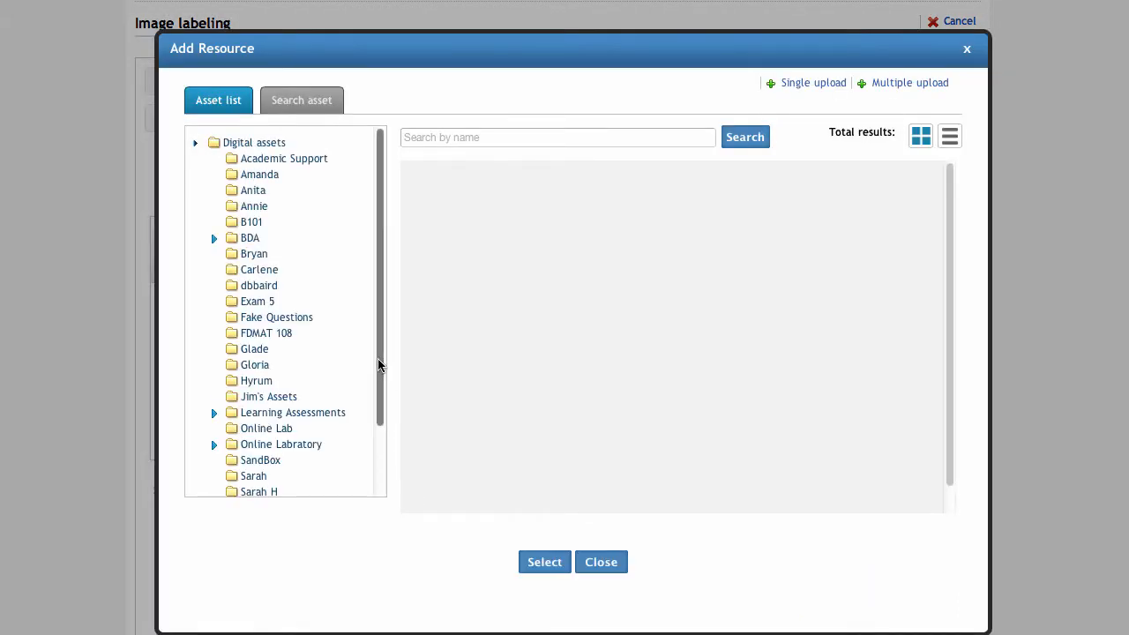
click(211, 448)
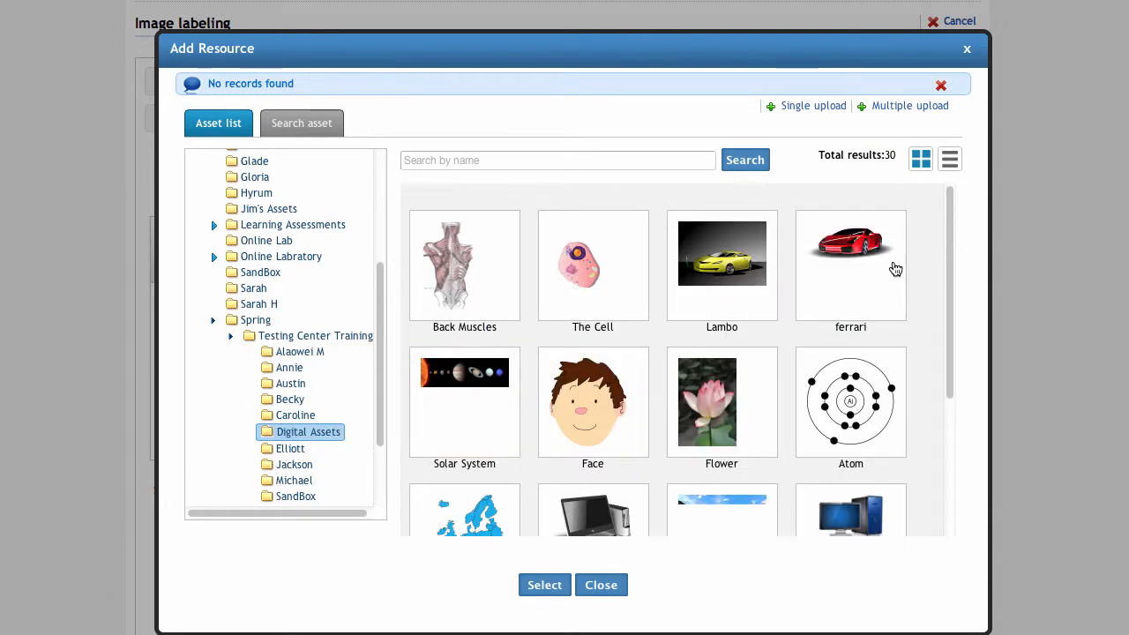
click(851, 264)
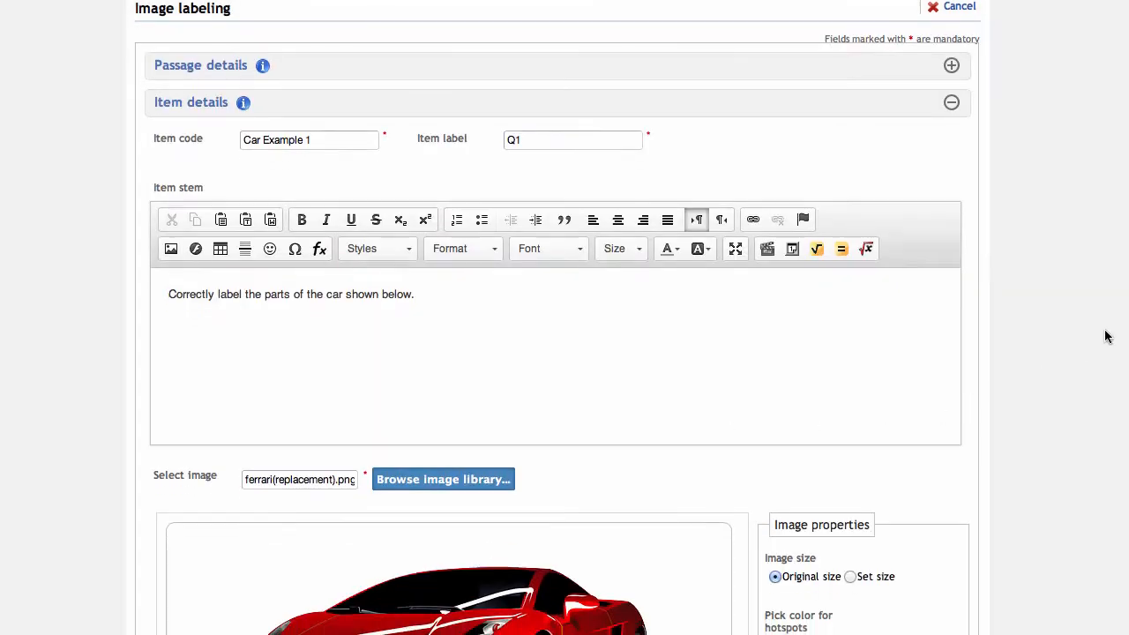
- Switch the car image to a set size and reload it at the custom dimensions
scroll(down, 3)
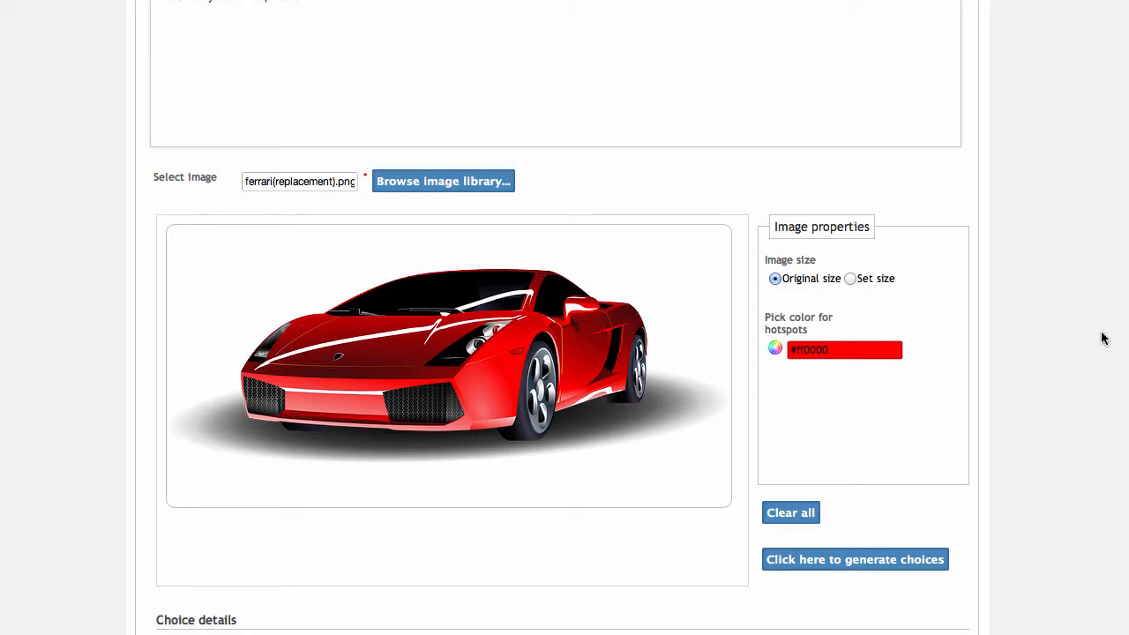
mouse_move(1083, 337)
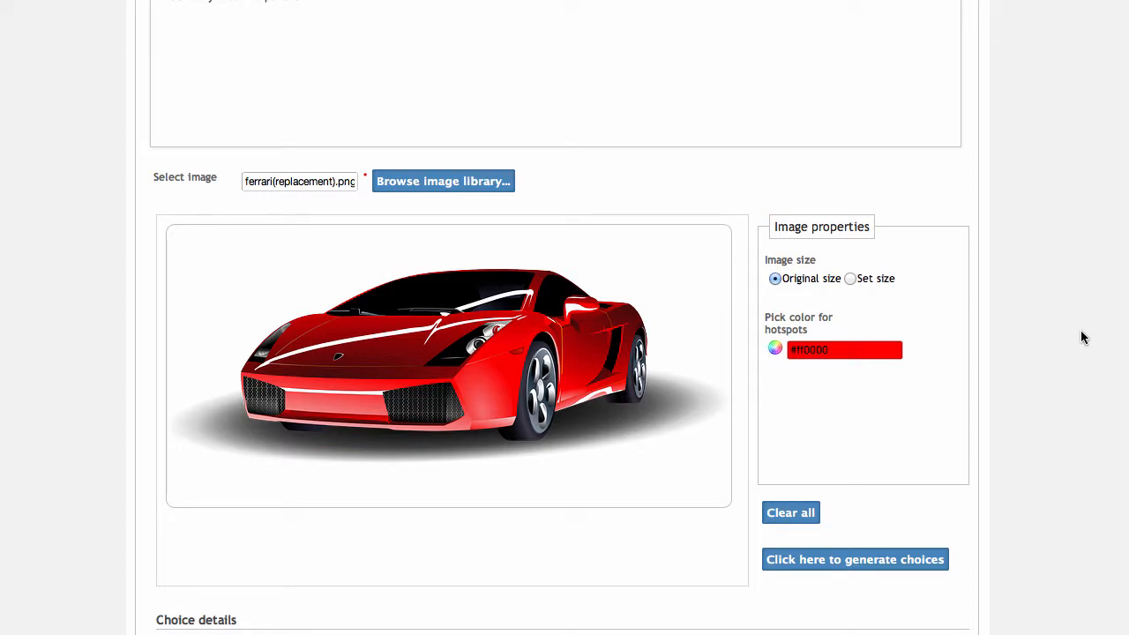
click(850, 279)
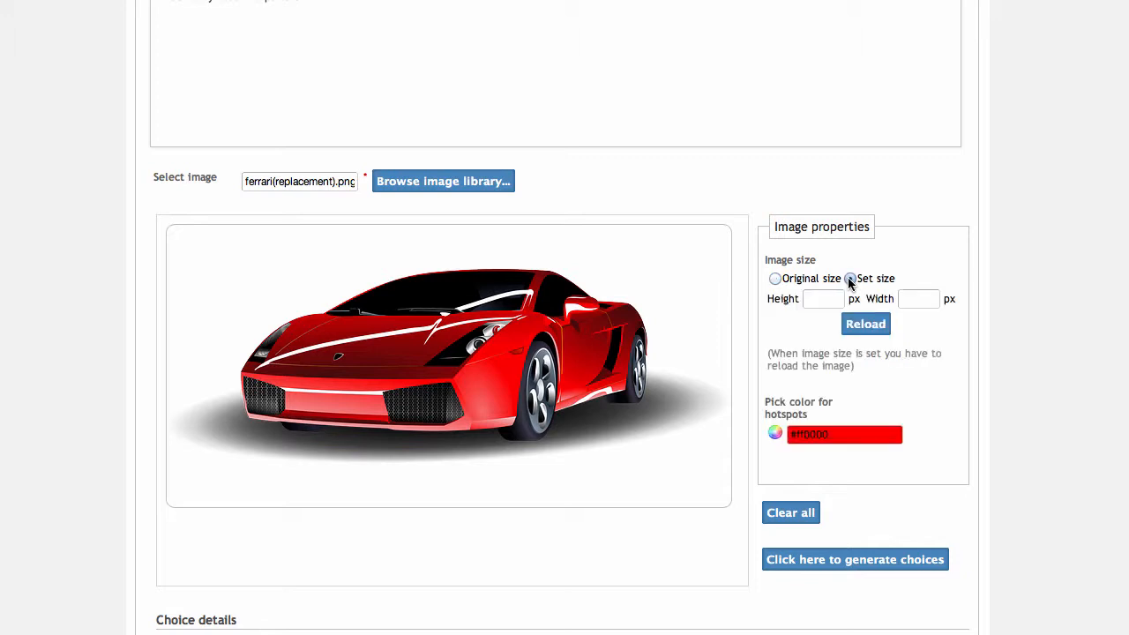
click(850, 279)
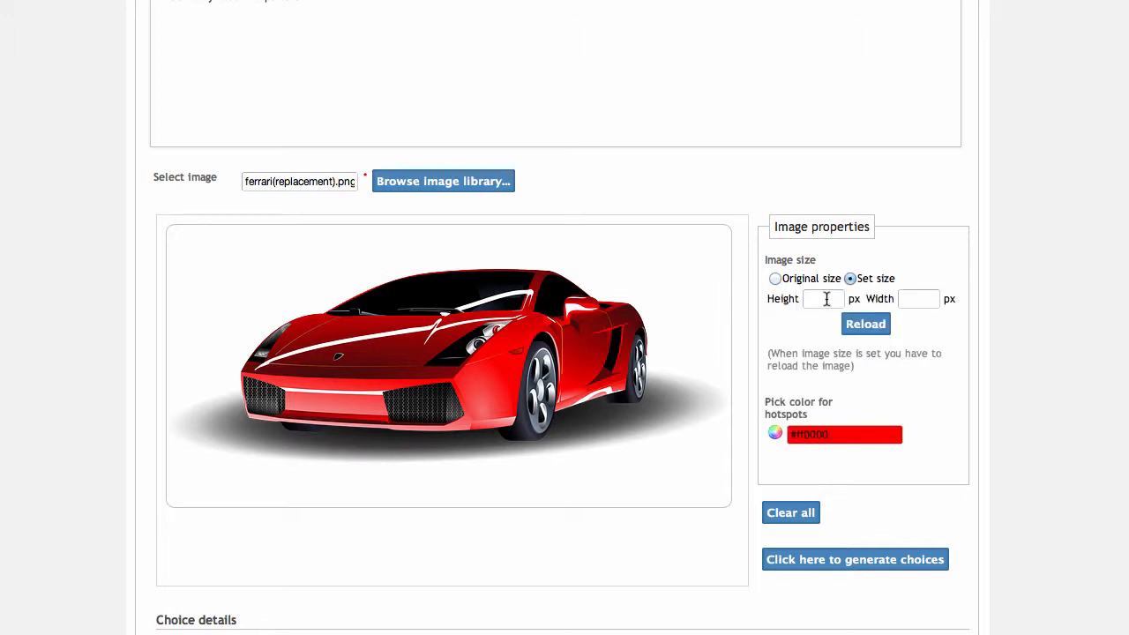
text(500)
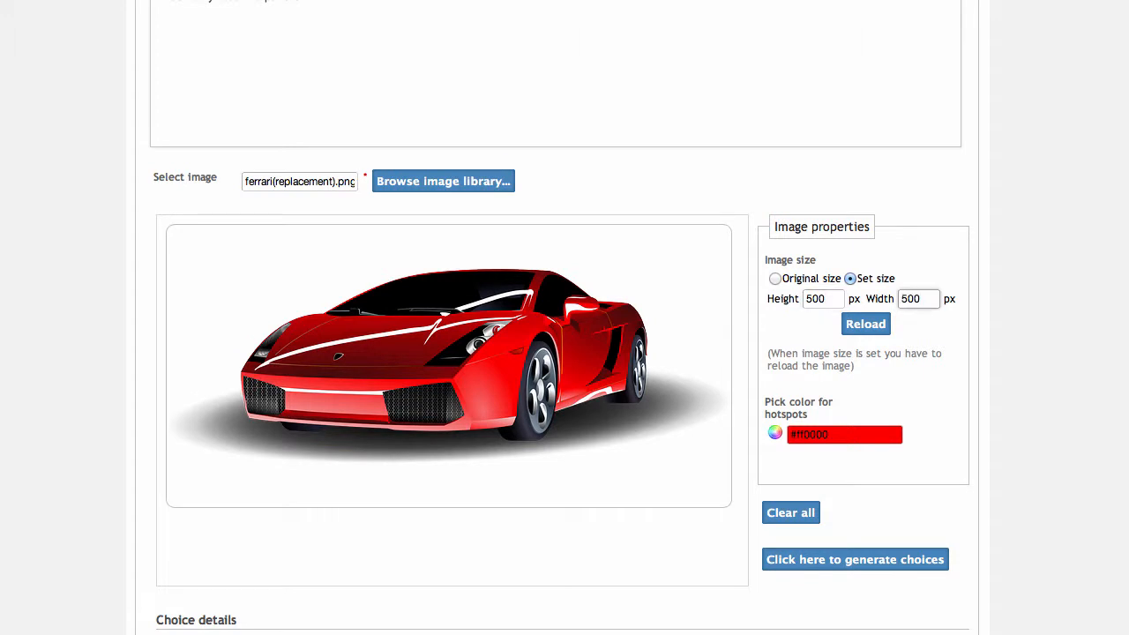
click(865, 324)
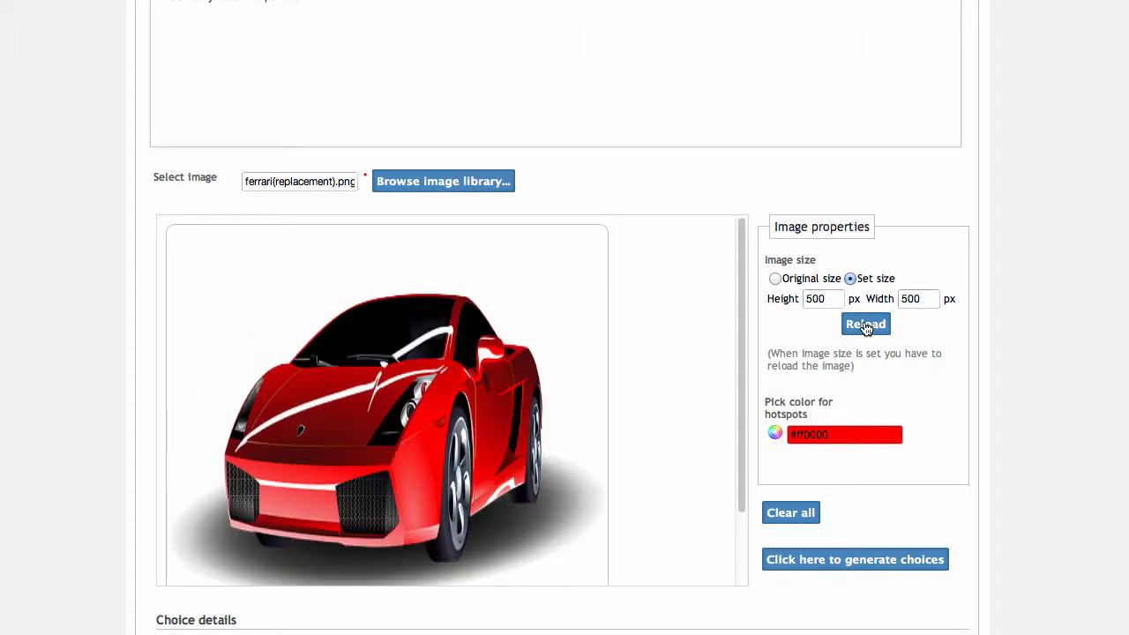
- Widen the image, reload it at 800 px wide, then restore the original size
click(917, 298)
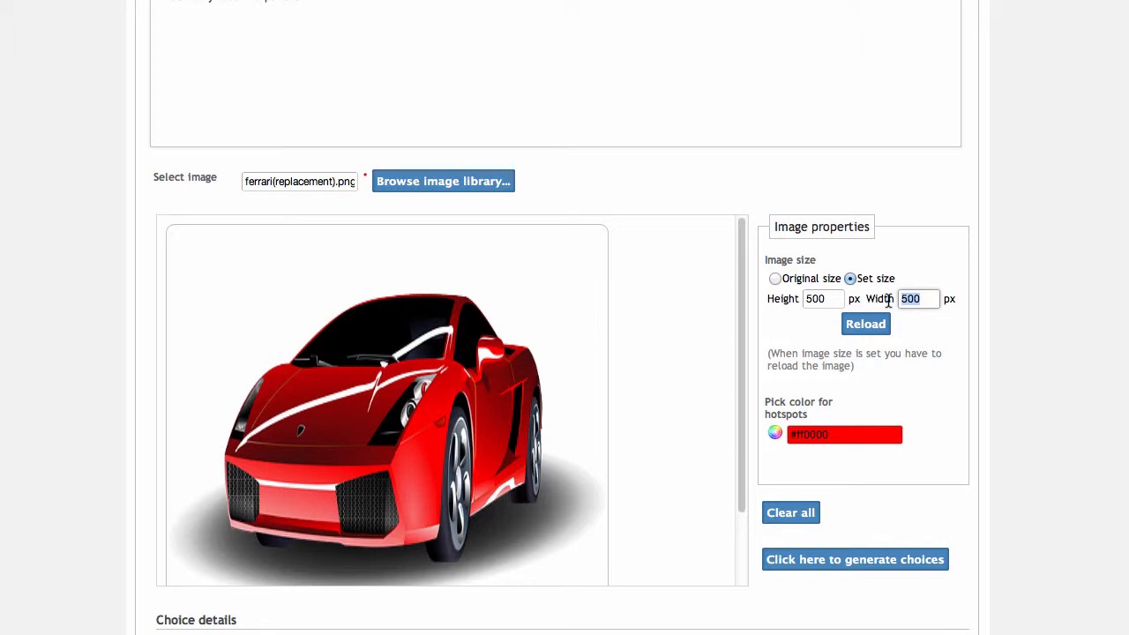
click(865, 325)
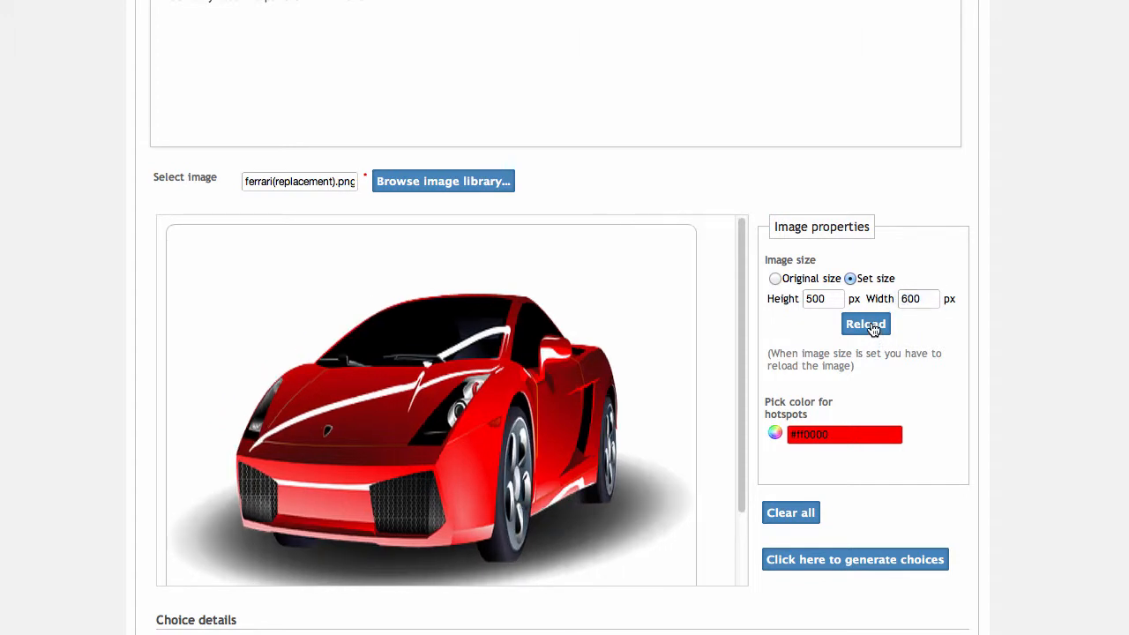
text(80)
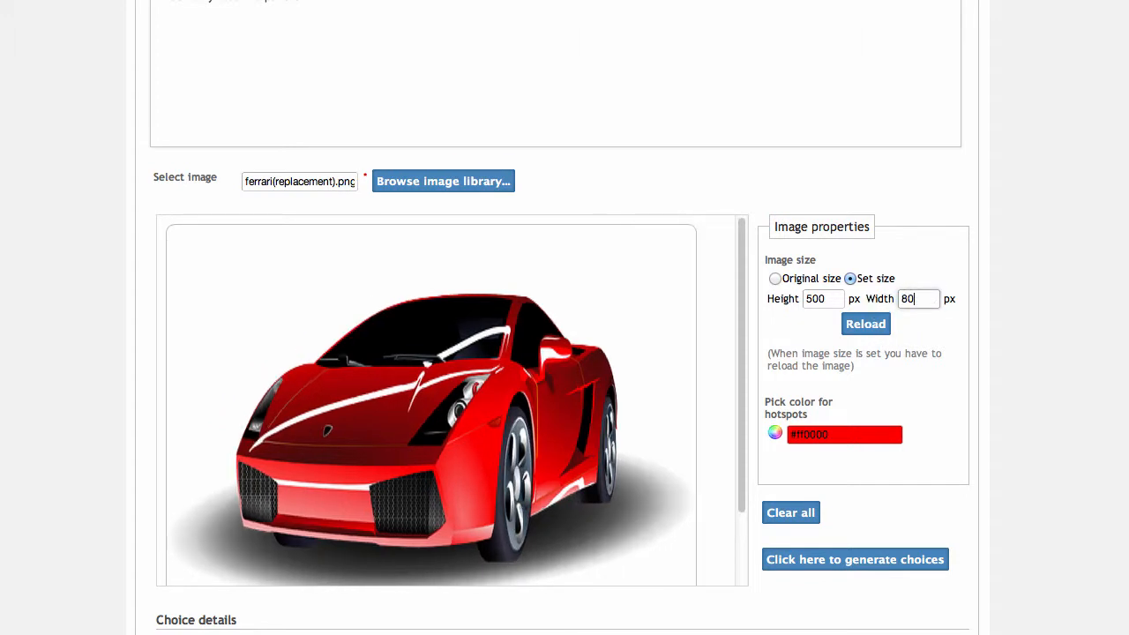
click(864, 324)
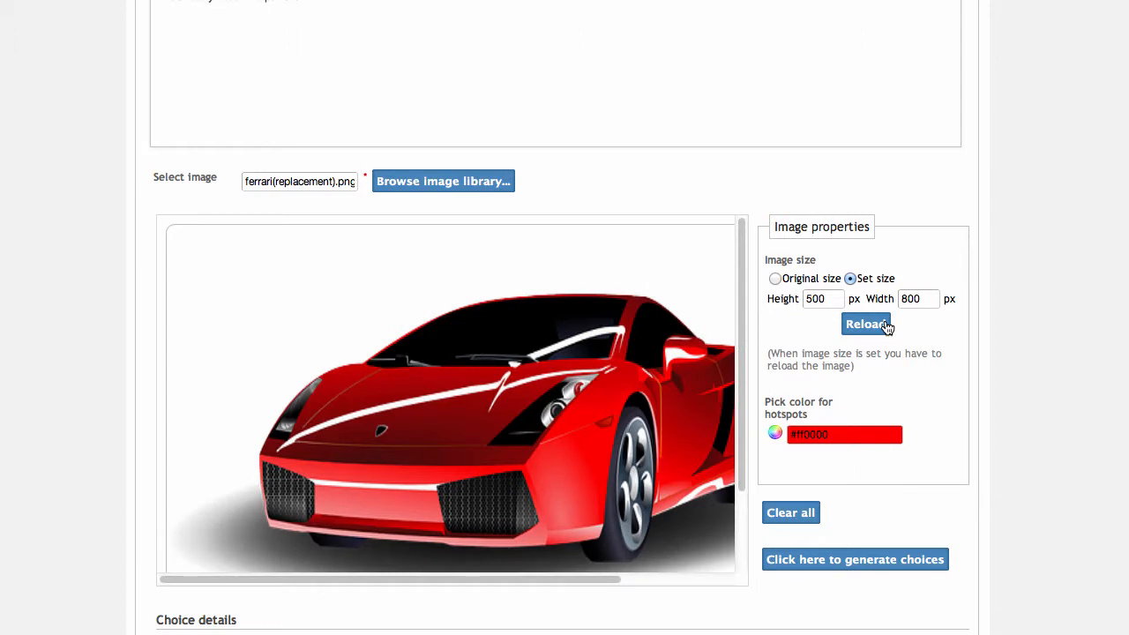
click(774, 279)
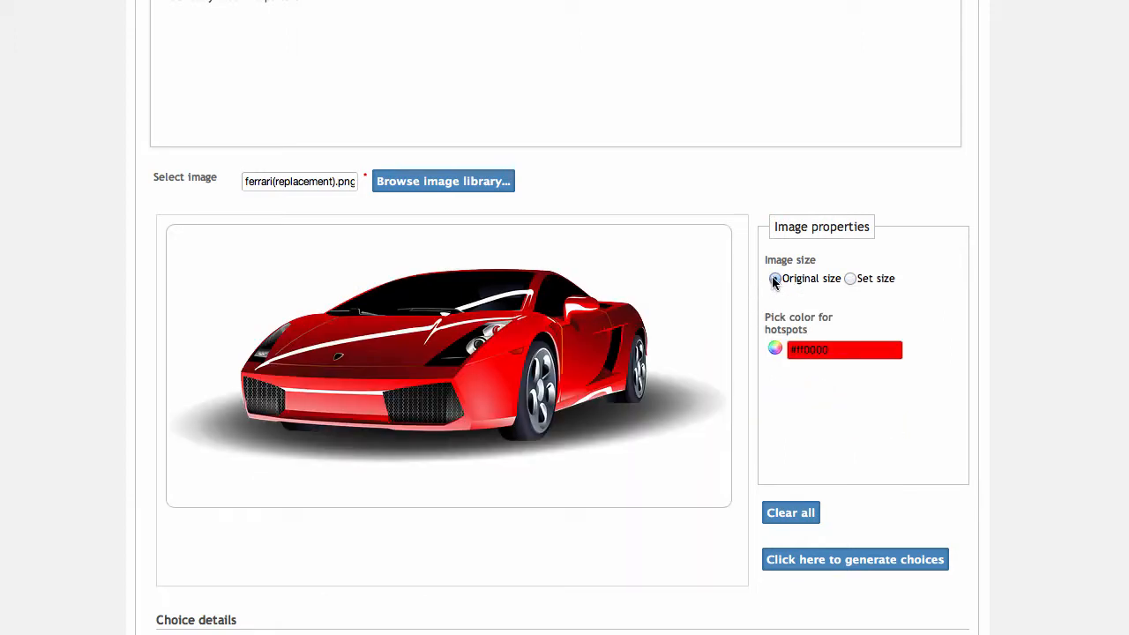
- Set the hotspot colour to purple #6633FF
click(775, 347)
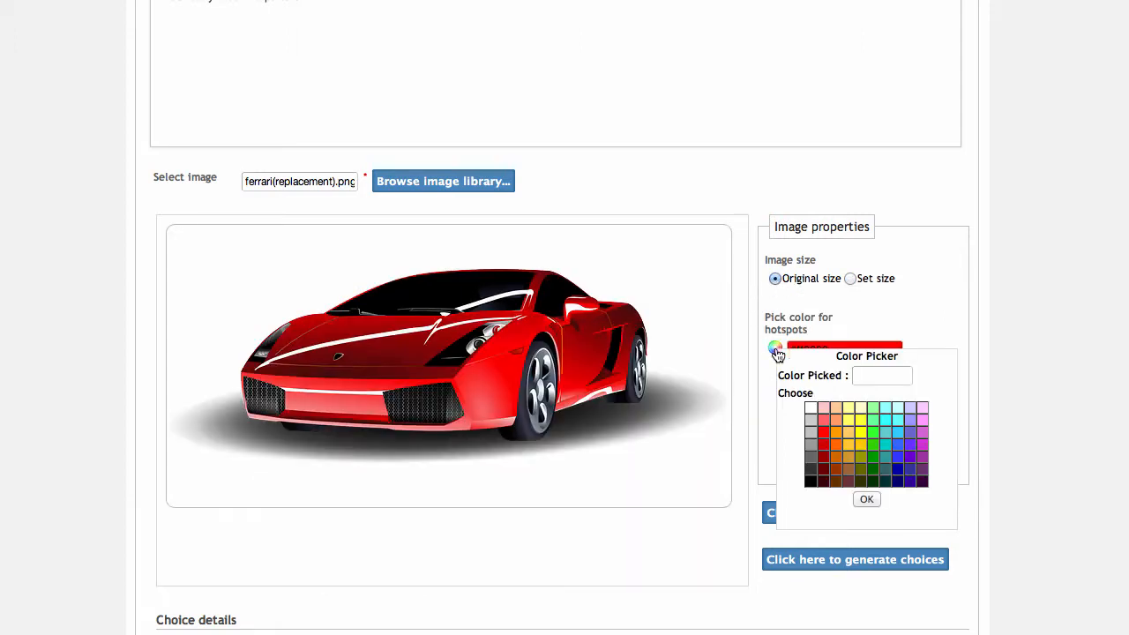
mouse_move(913, 449)
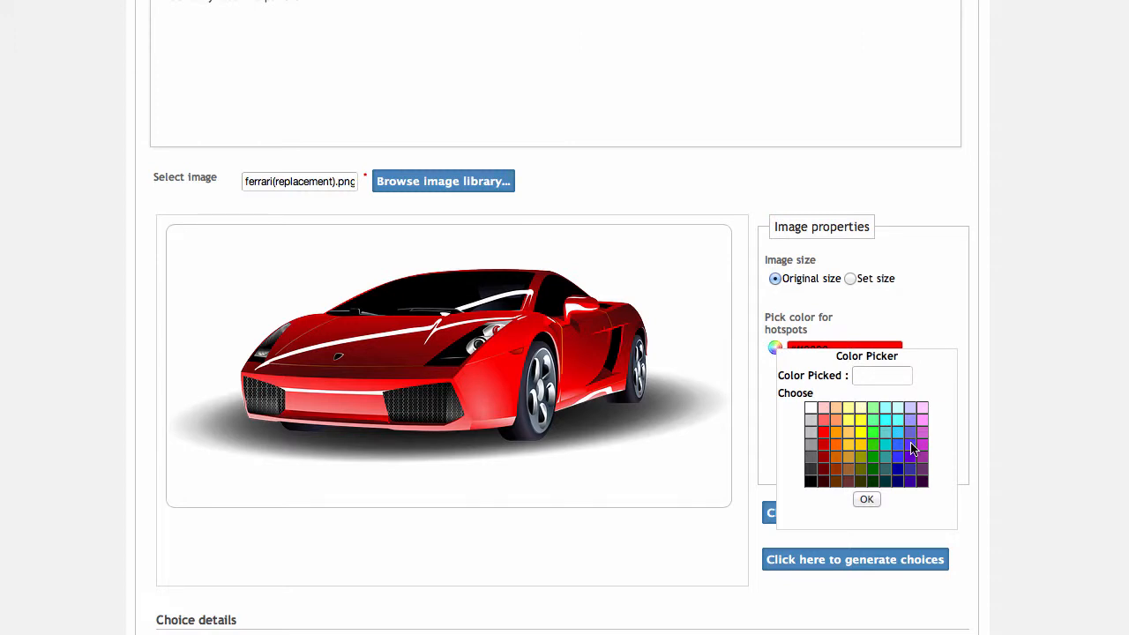
click(900, 450)
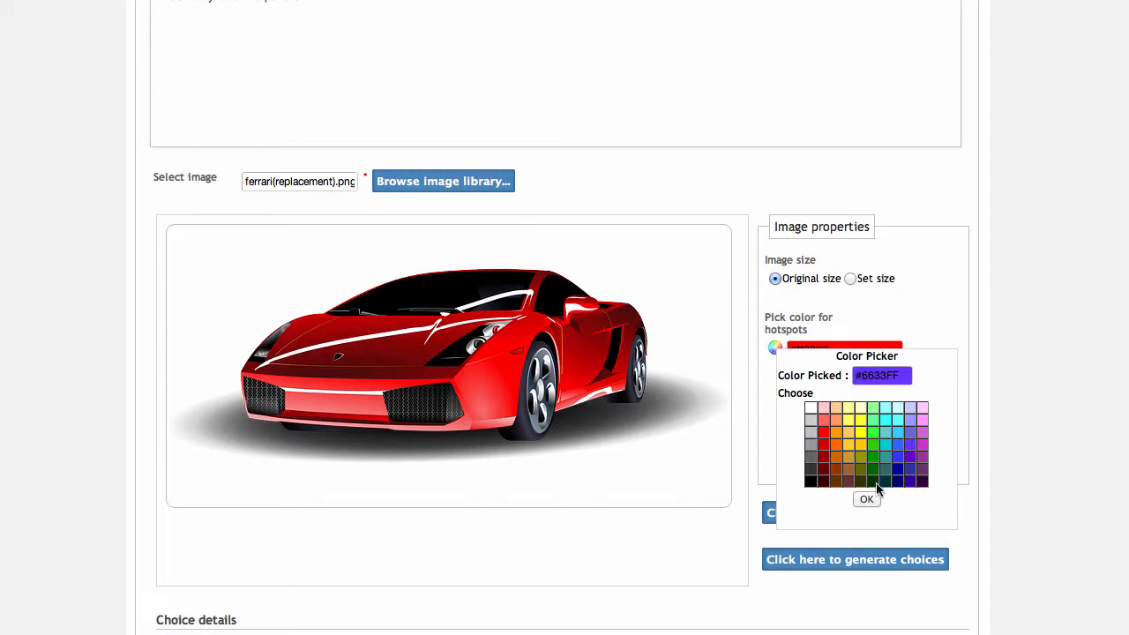
click(866, 500)
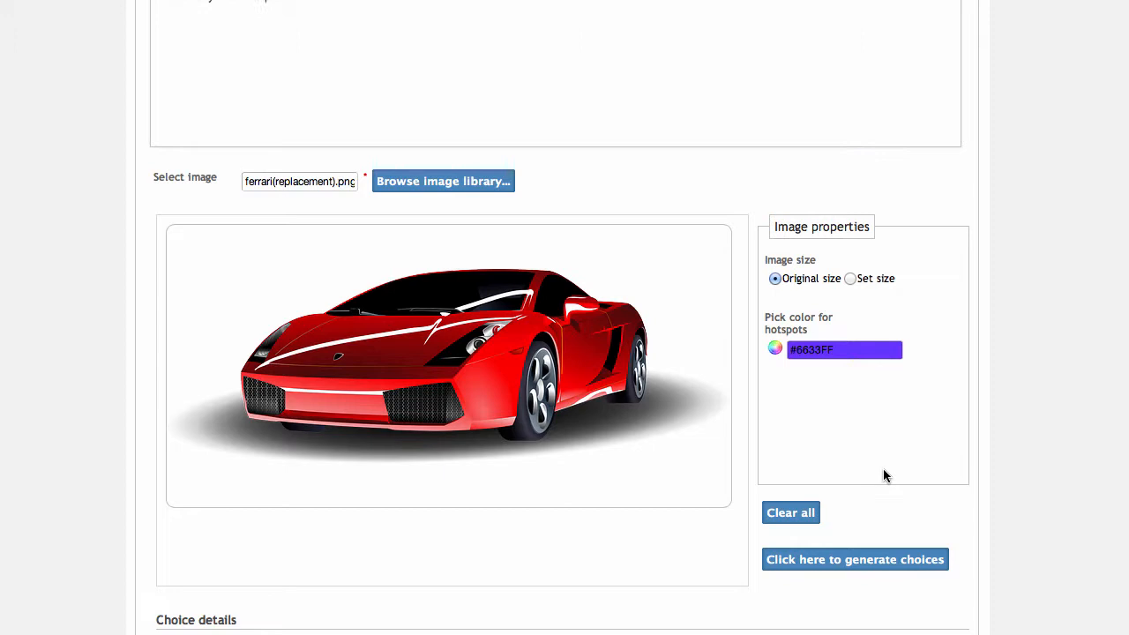
mouse_move(892, 428)
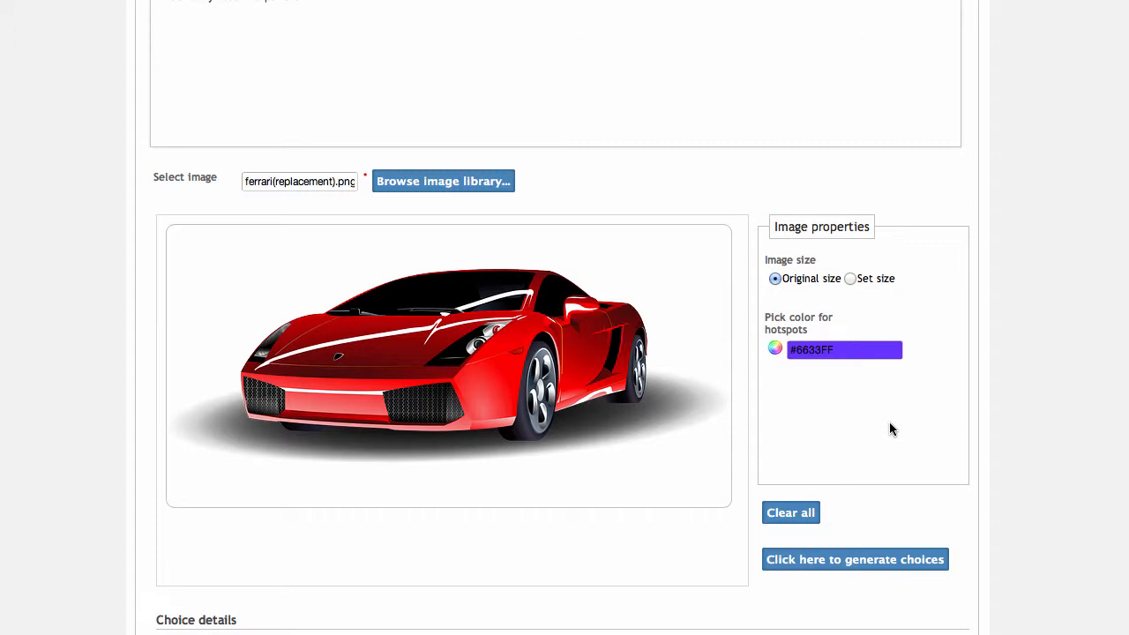
- Place hotspots A, B and C on the side mirror, headlight and front tire
click(580, 307)
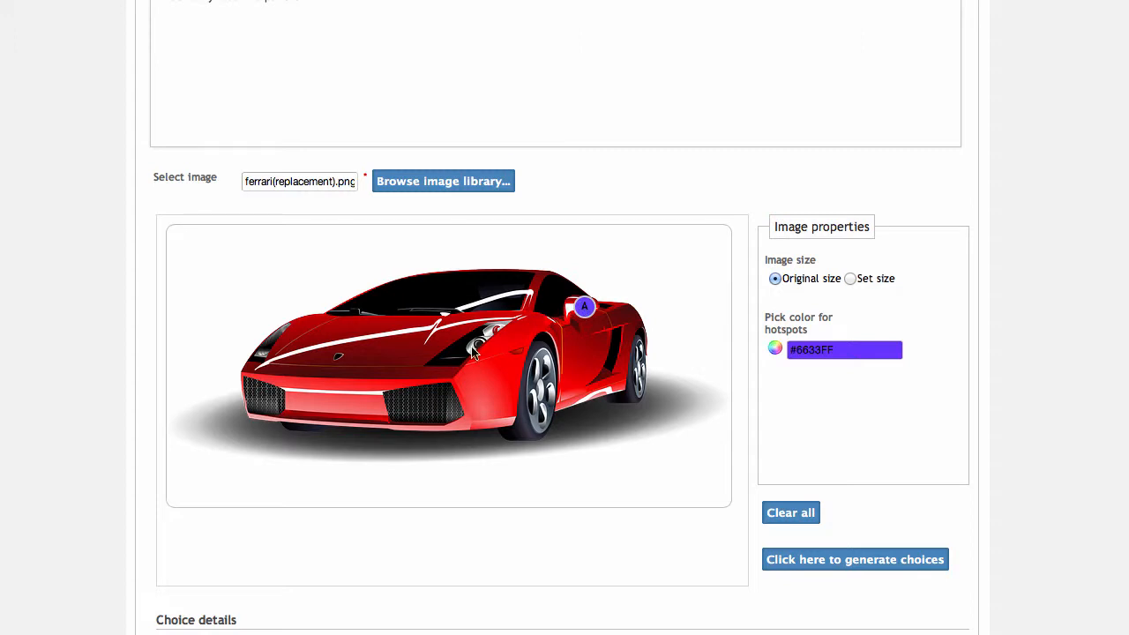
click(474, 351)
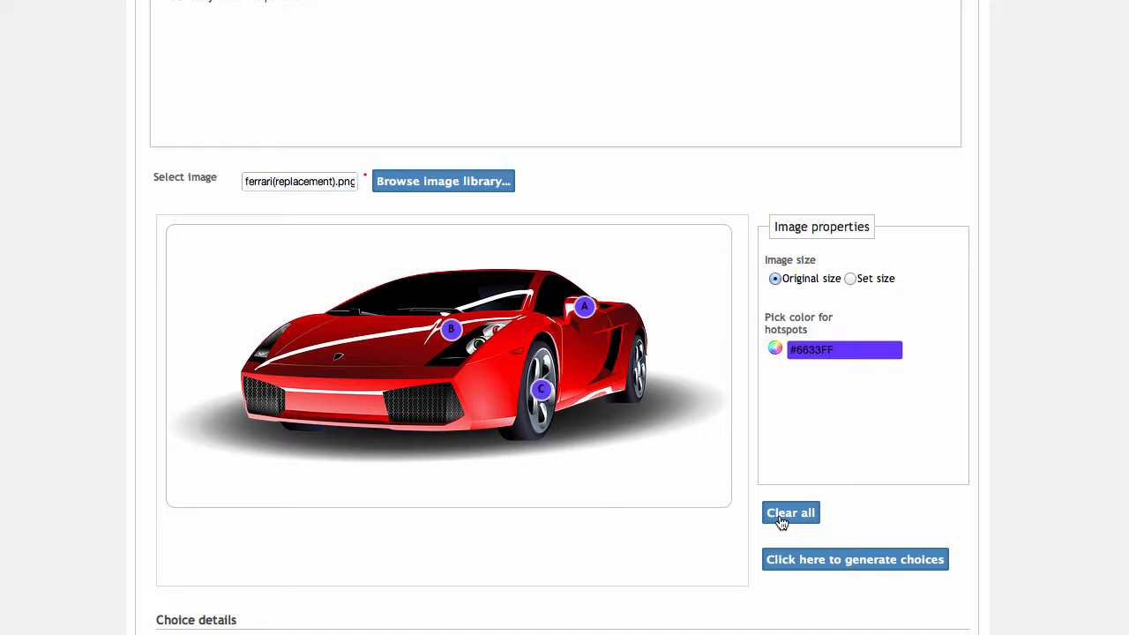
mouse_move(938, 525)
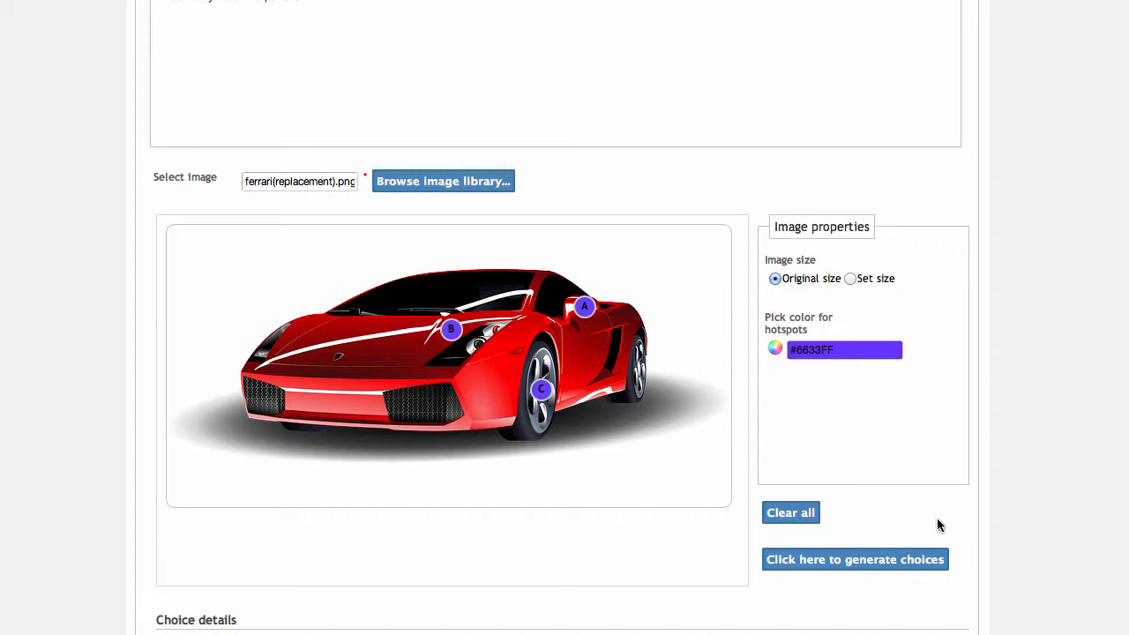
mouse_move(914, 544)
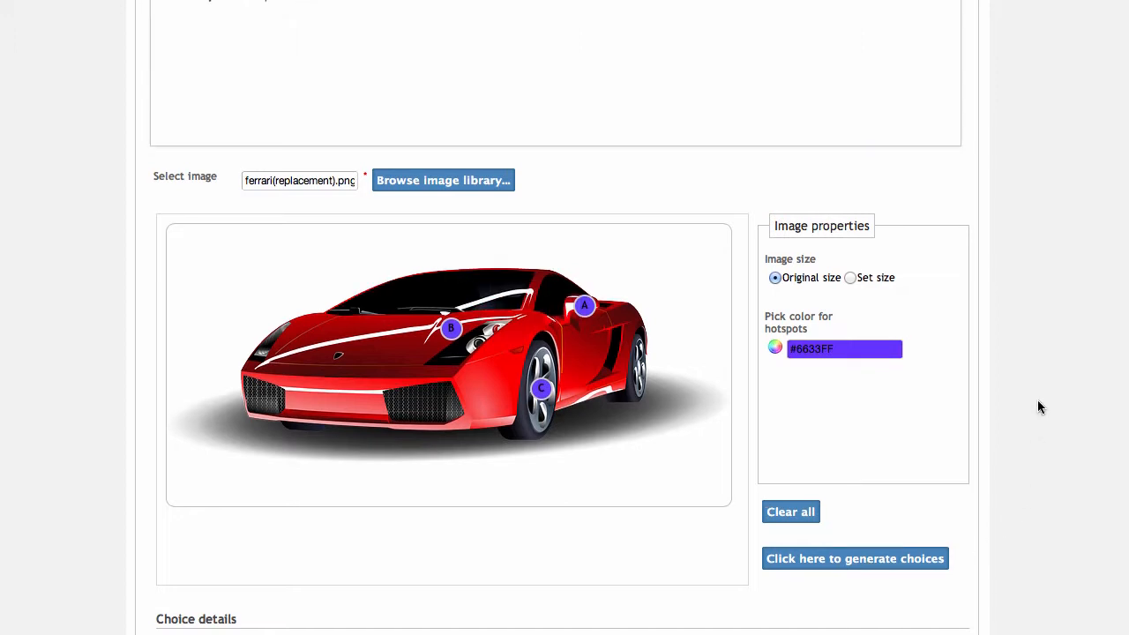
scroll(down, 3)
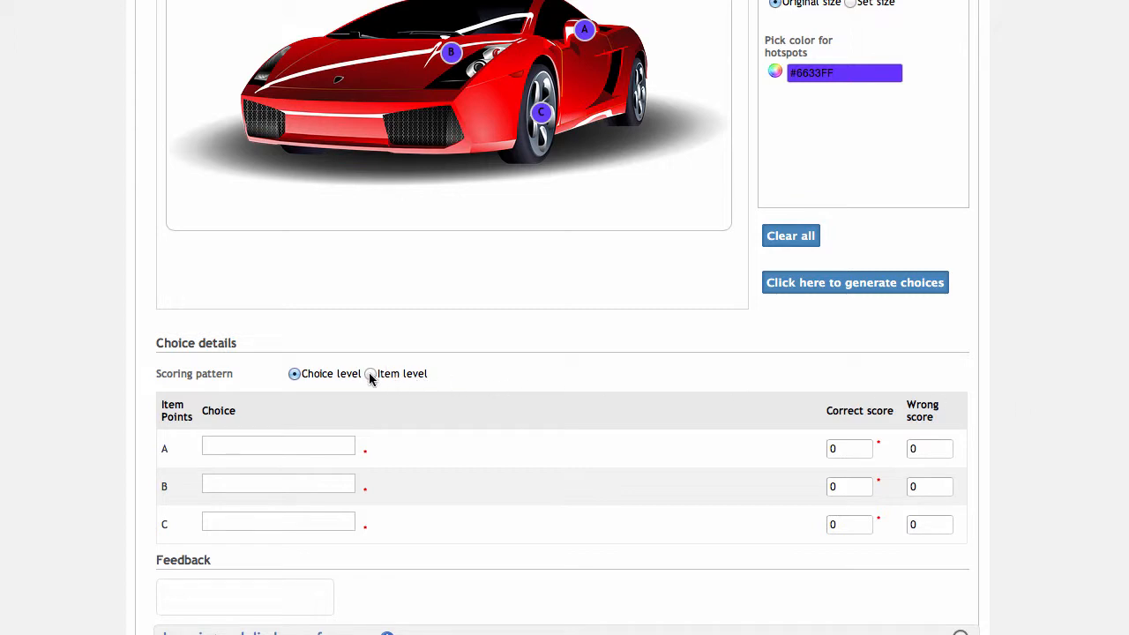
- Toggle the scoring pattern to item level, then back to choice level
click(370, 374)
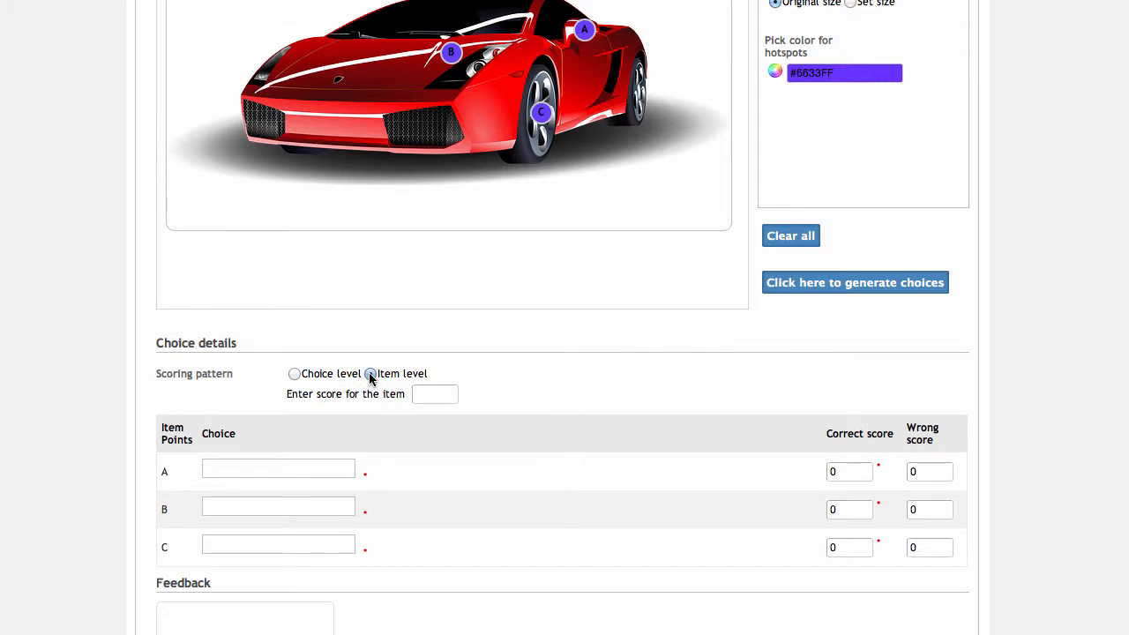
click(370, 374)
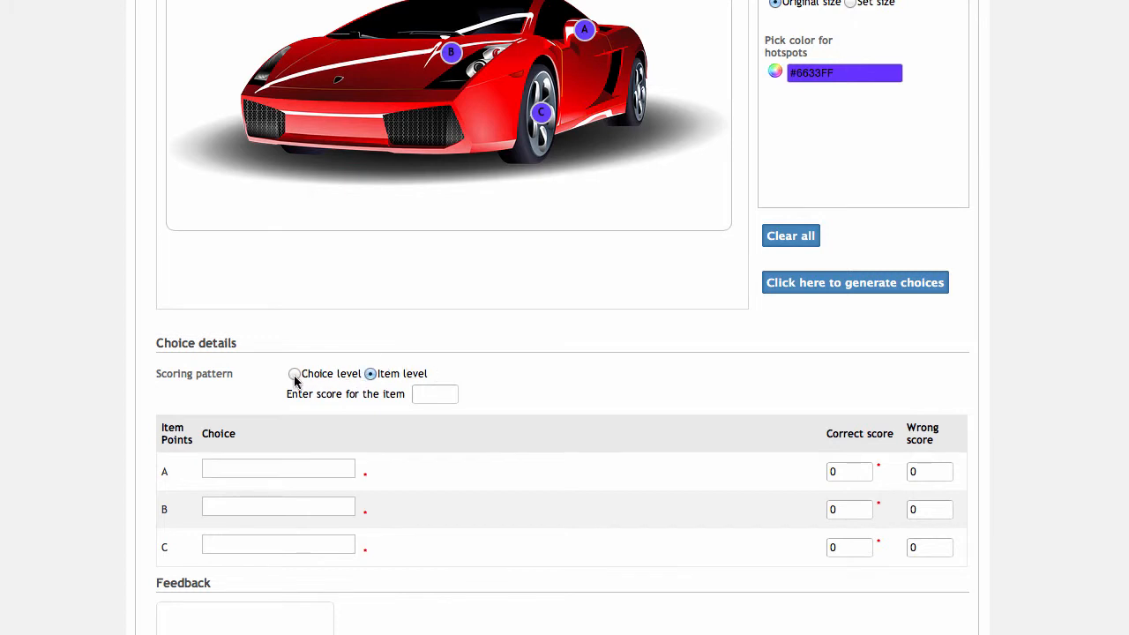
click(293, 374)
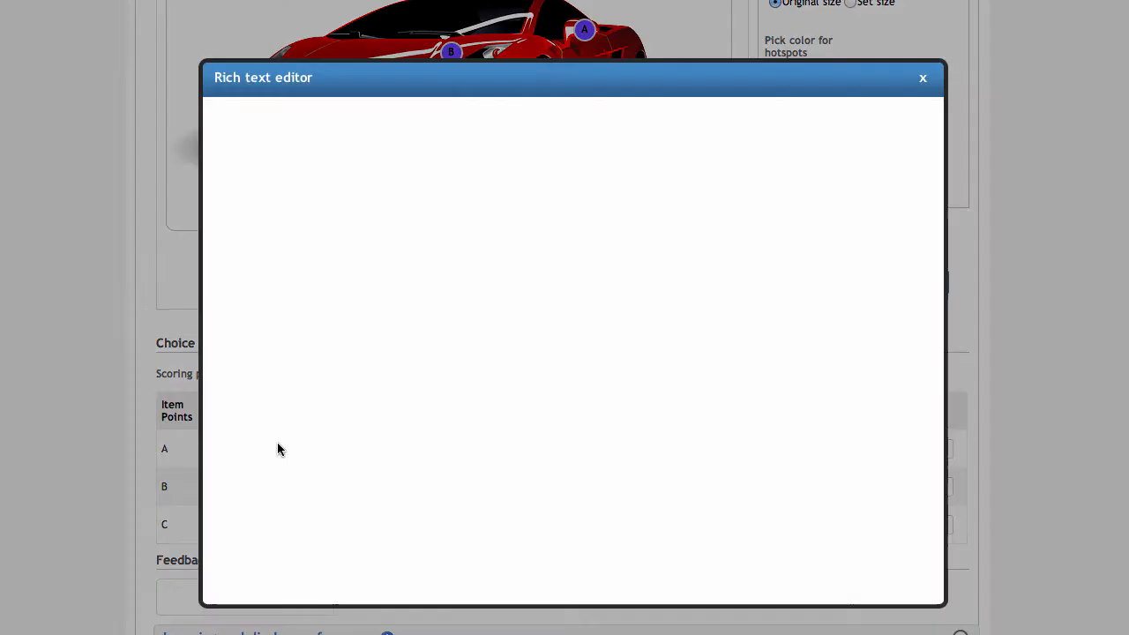
- Label choice A 'Mirror' and give it a correct score of 1
text(M)
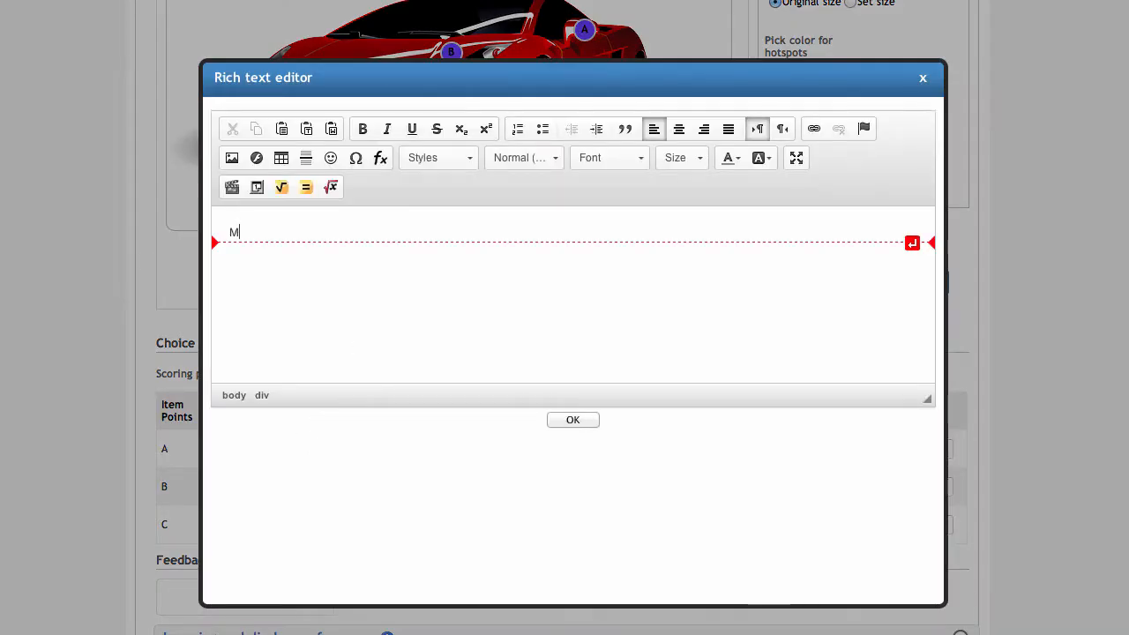
text(irror)
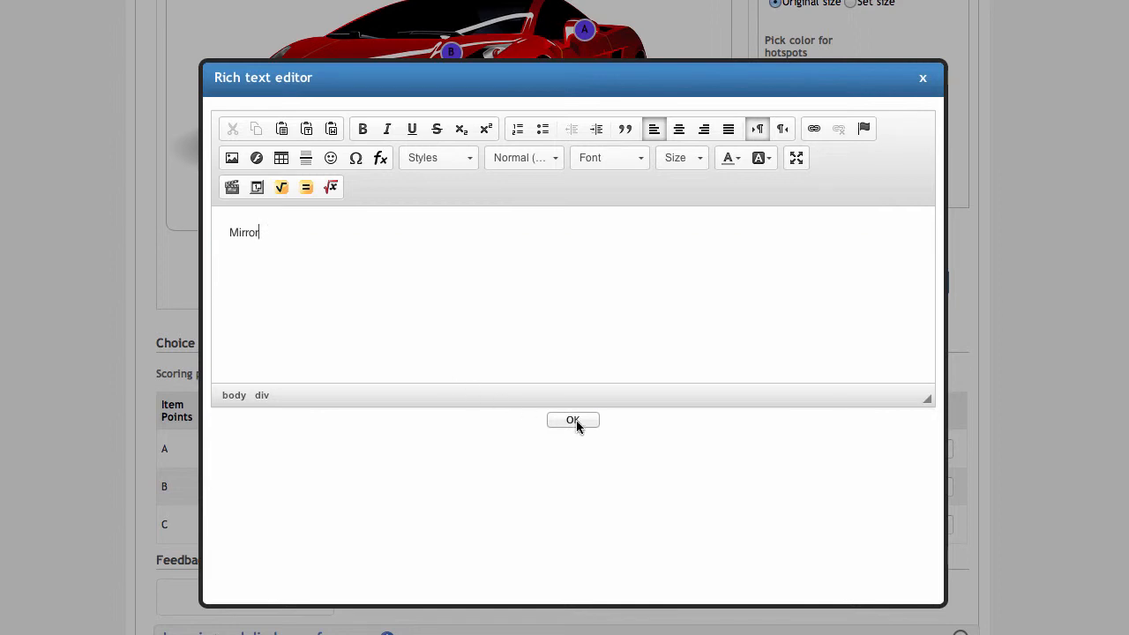
click(572, 420)
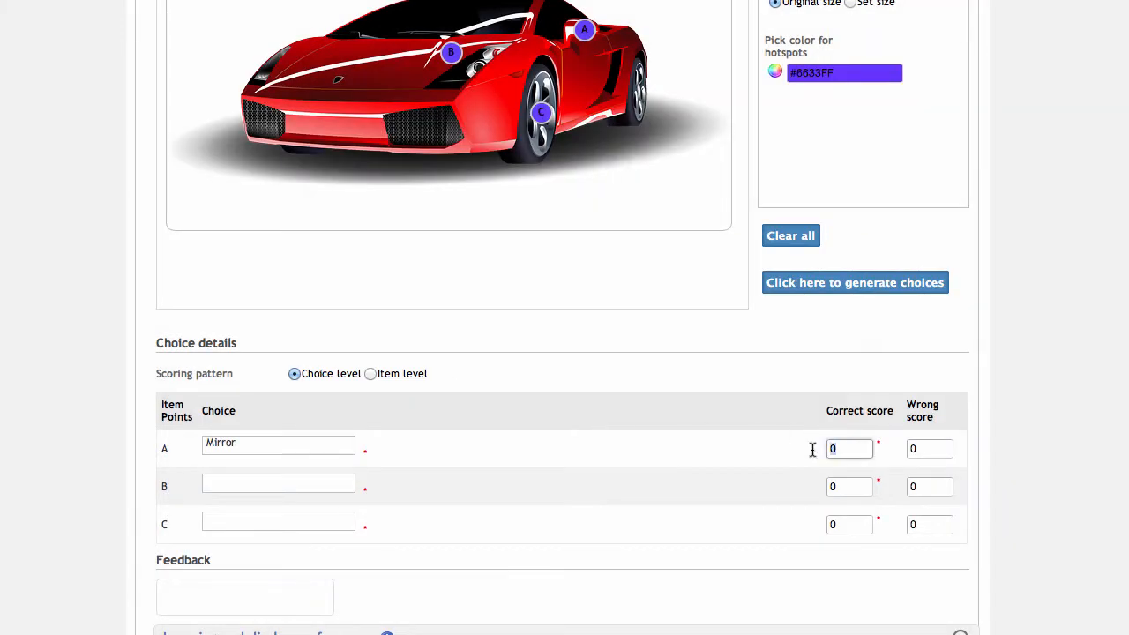
text(1)
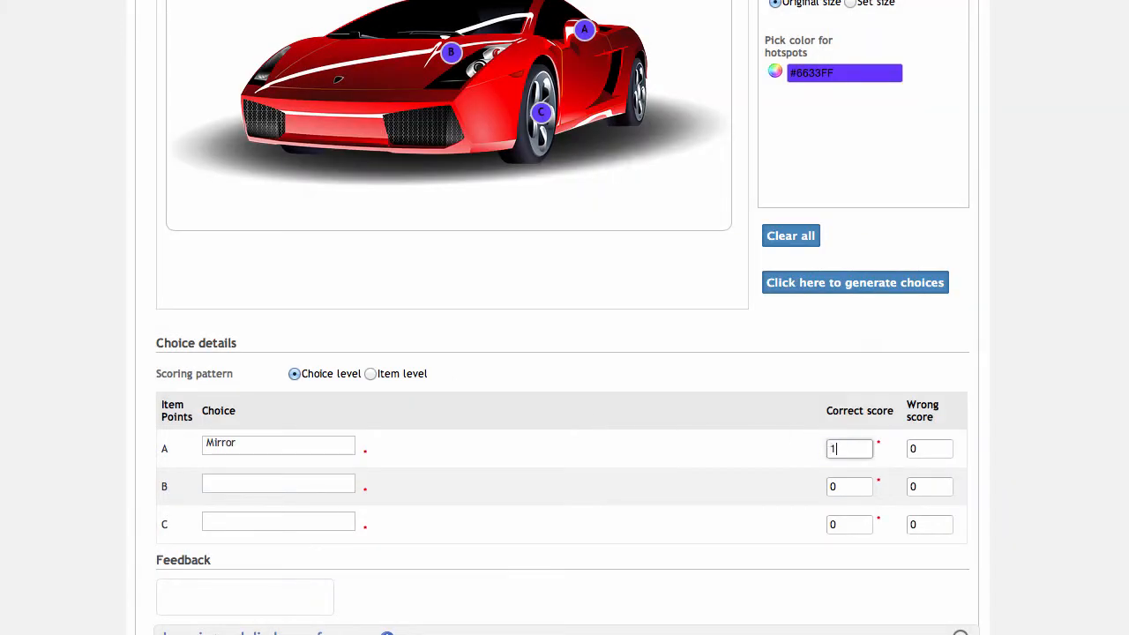
- Label choice B 'Light' and choice C 'Tire', scoring each 1
click(243, 596)
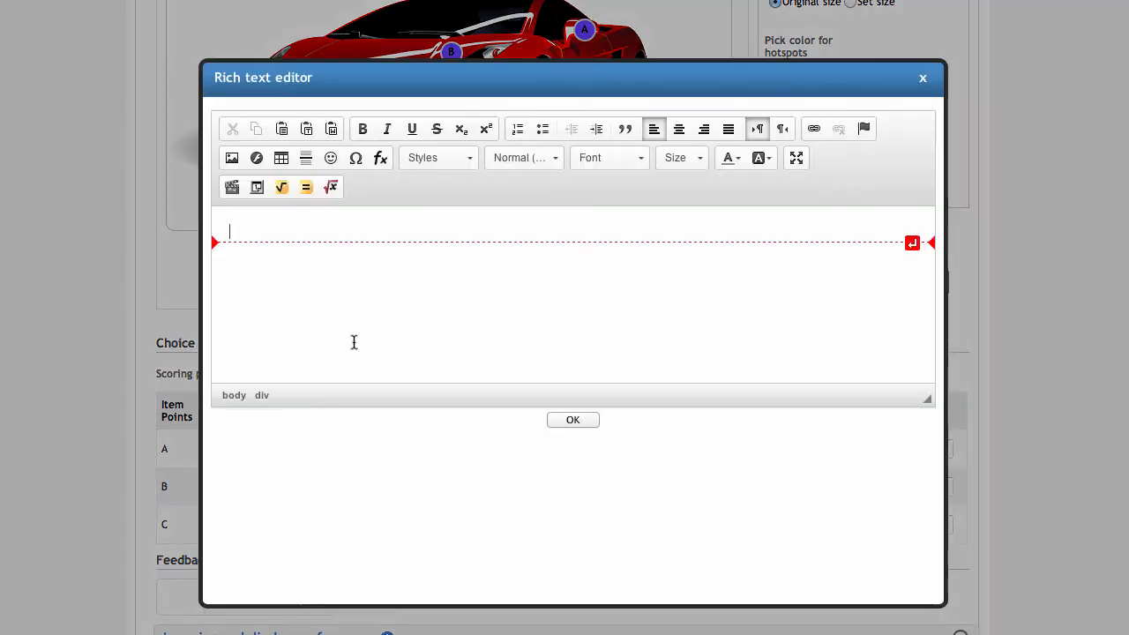
text(Lig)
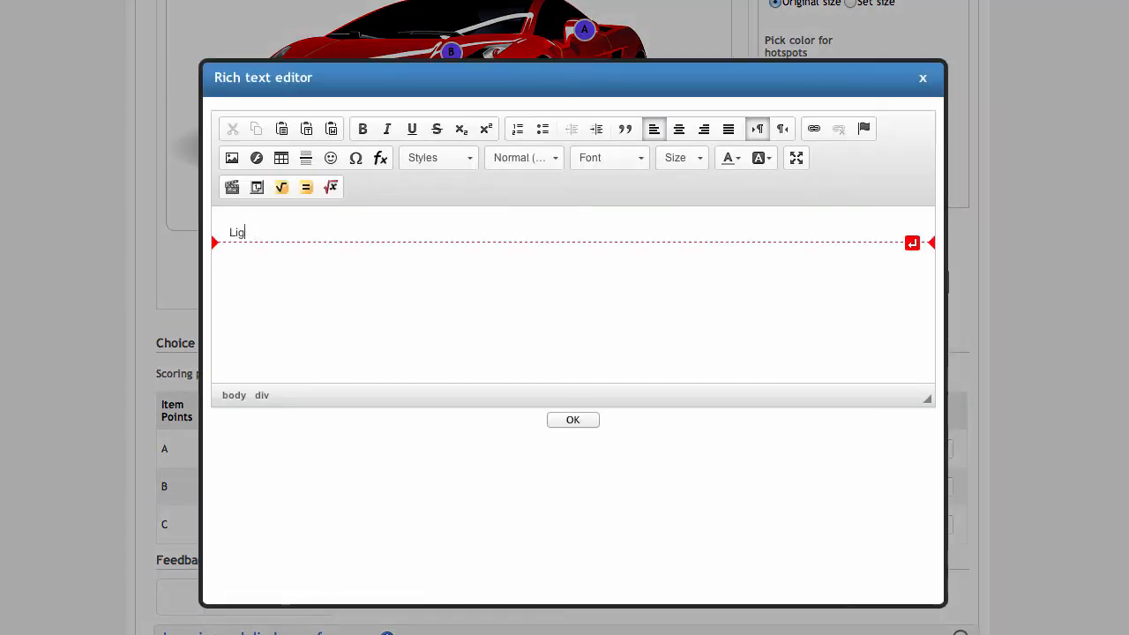
click(572, 420)
text(1)
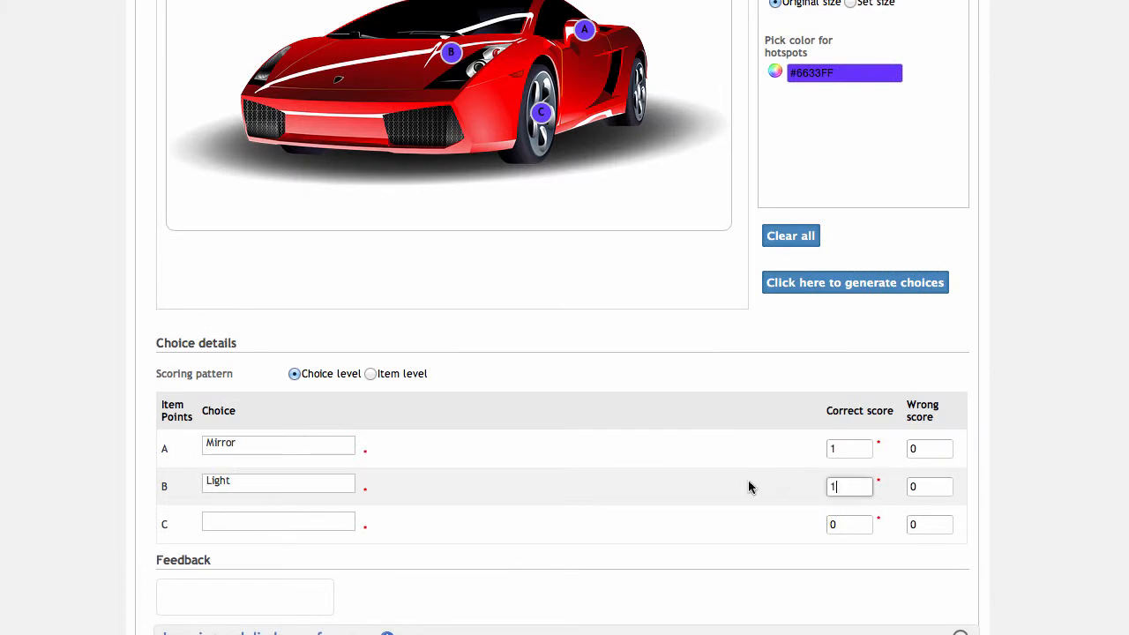
mouse_move(279, 522)
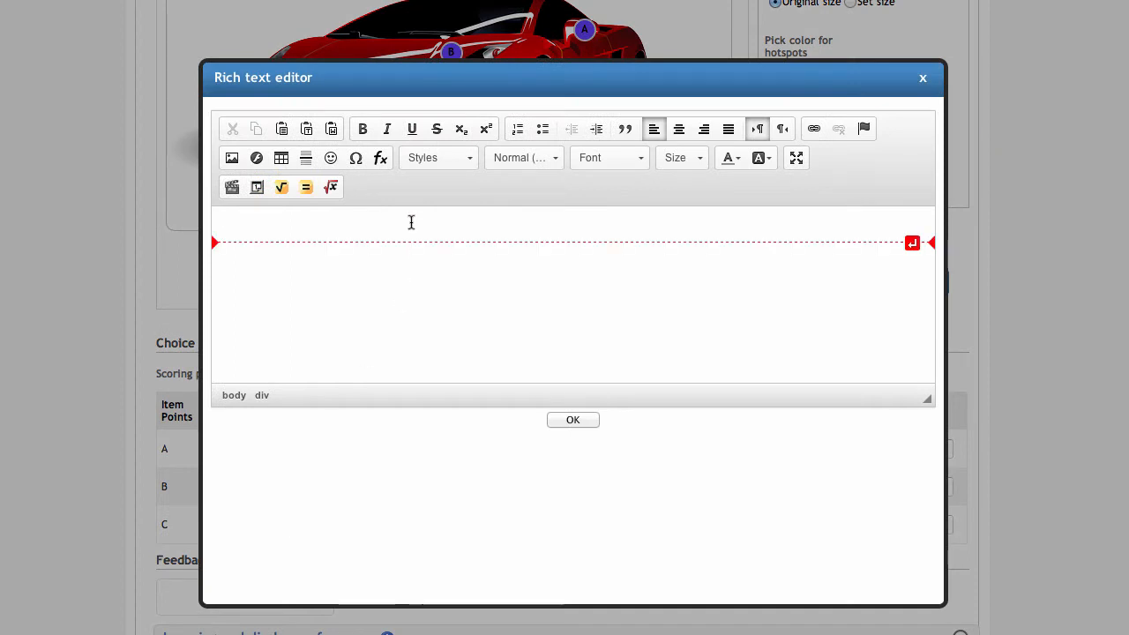
text(Tire)
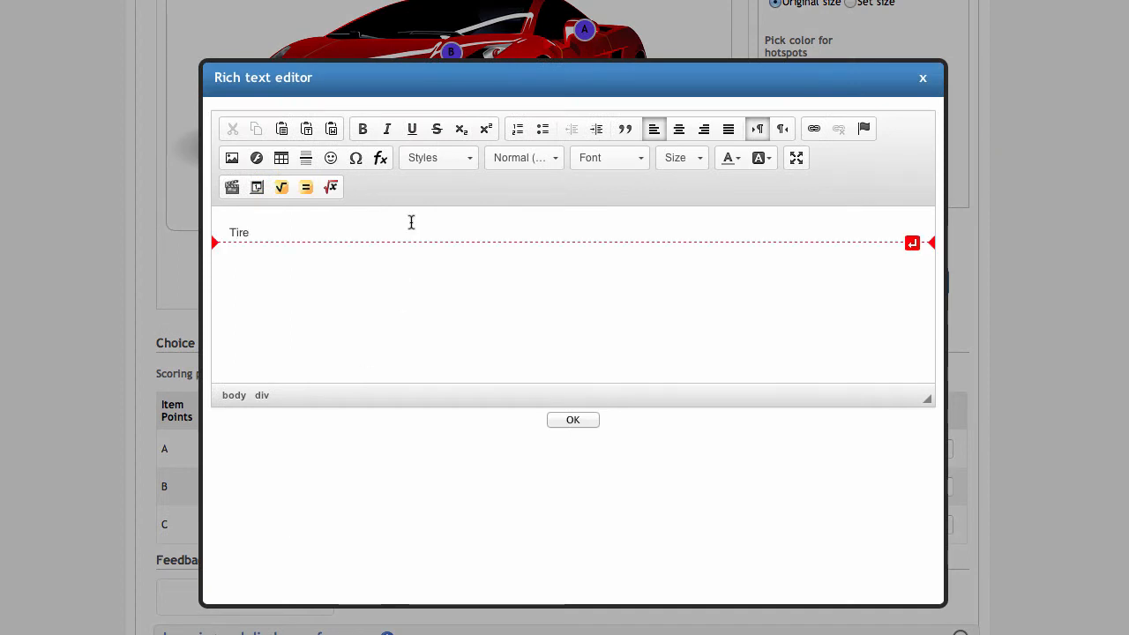
click(572, 420)
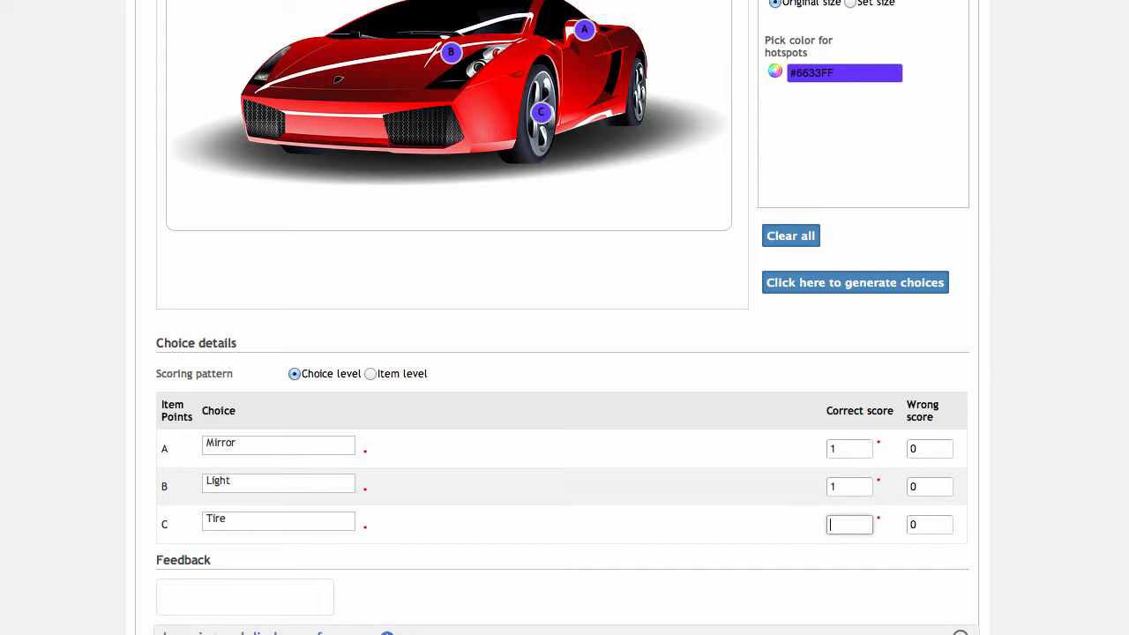
text(1)
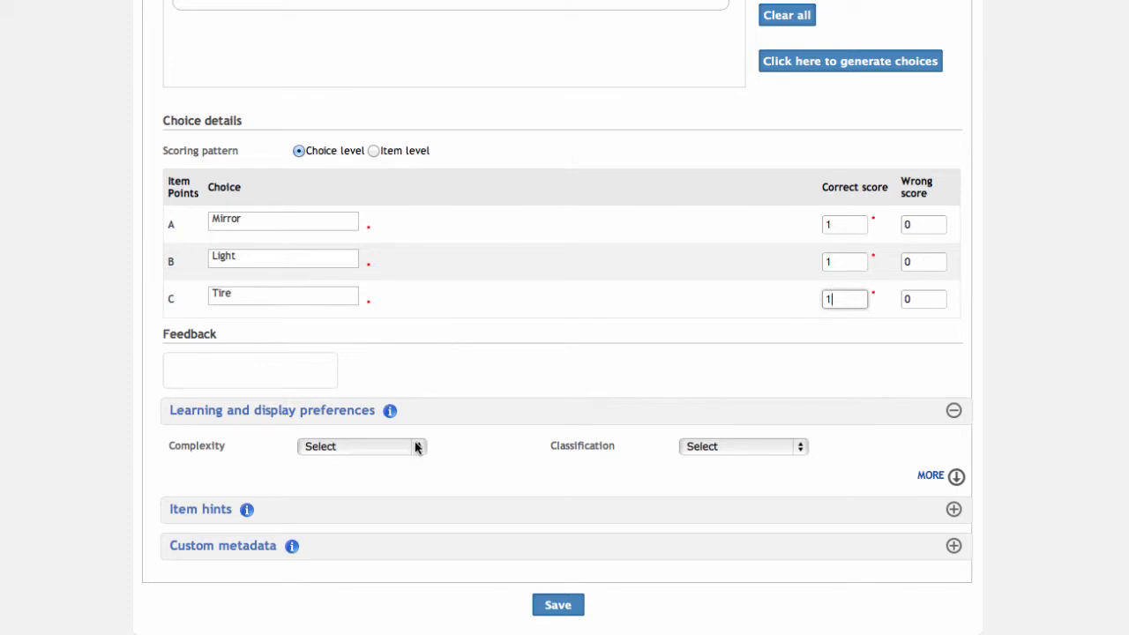
- Set complexity Very easy, classification Knowledge, and save the item
click(356, 446)
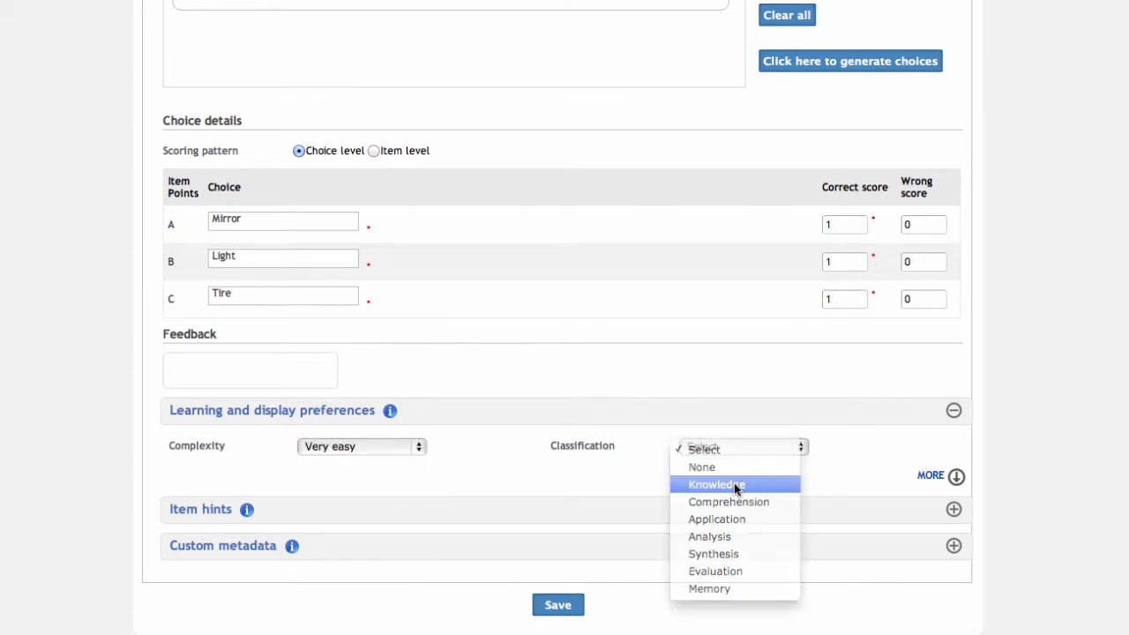
click(716, 484)
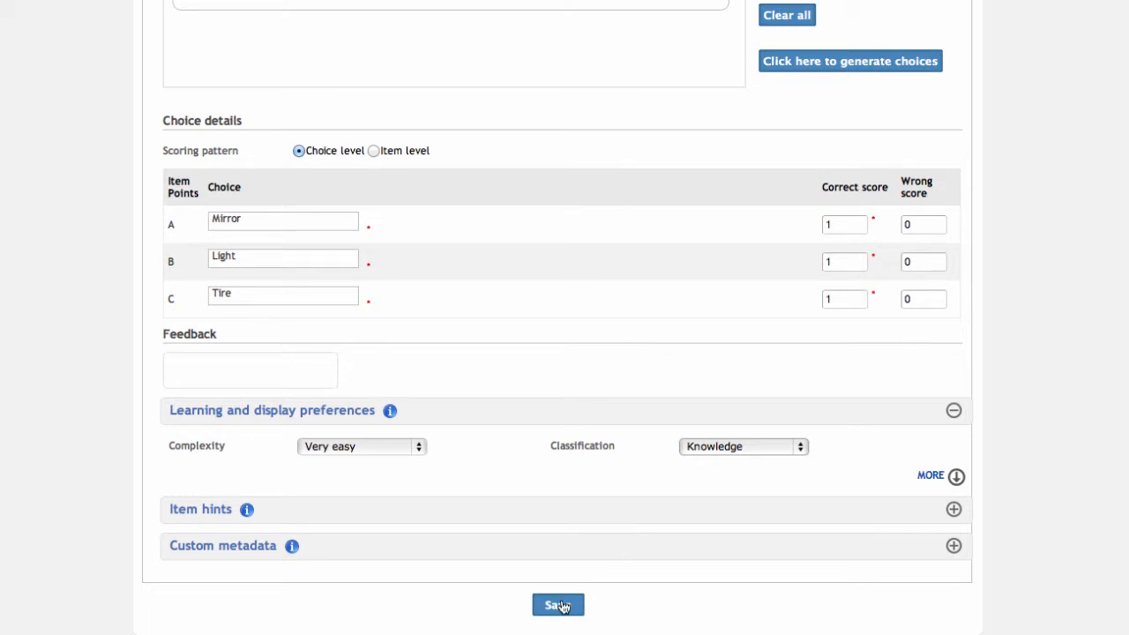
click(557, 605)
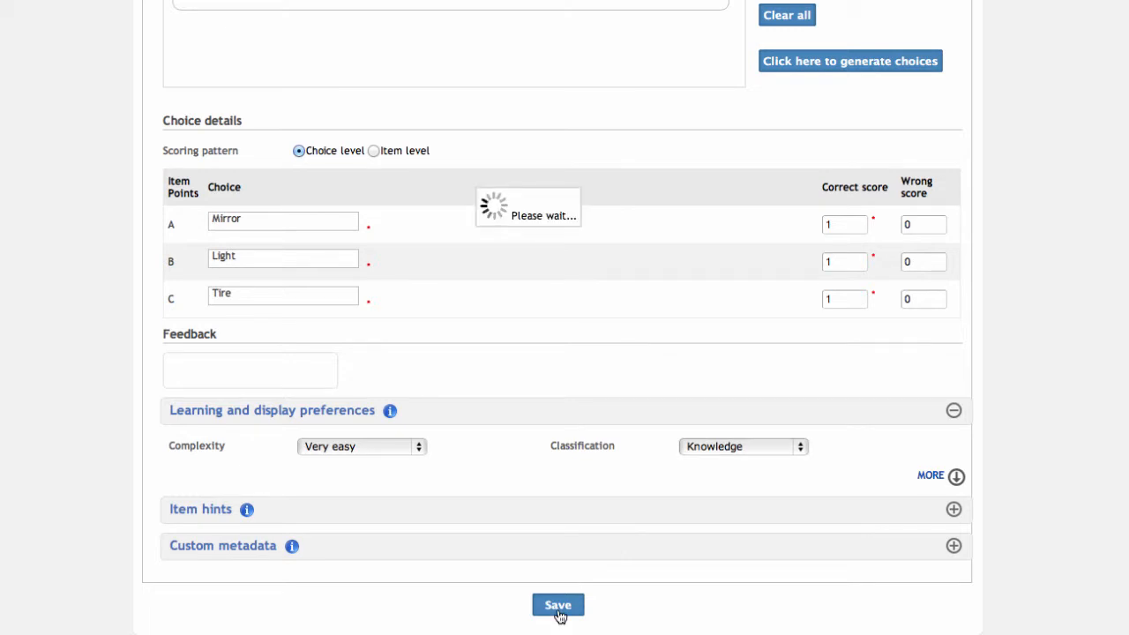
click(557, 604)
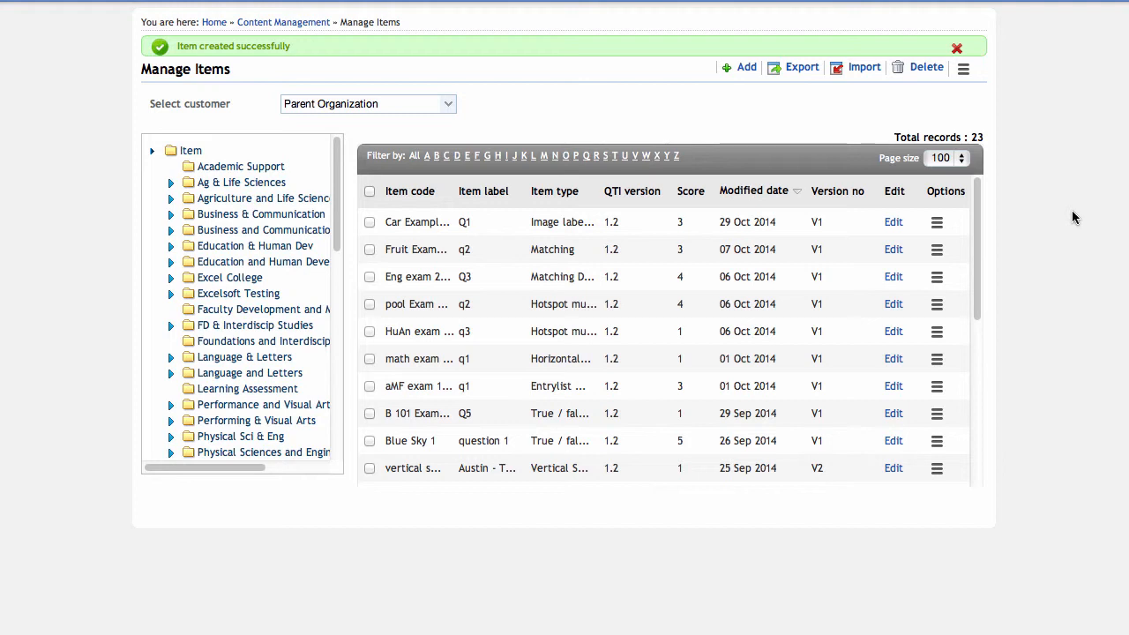
- Preview the Car Example item from its Options menu in Manage Items
click(937, 222)
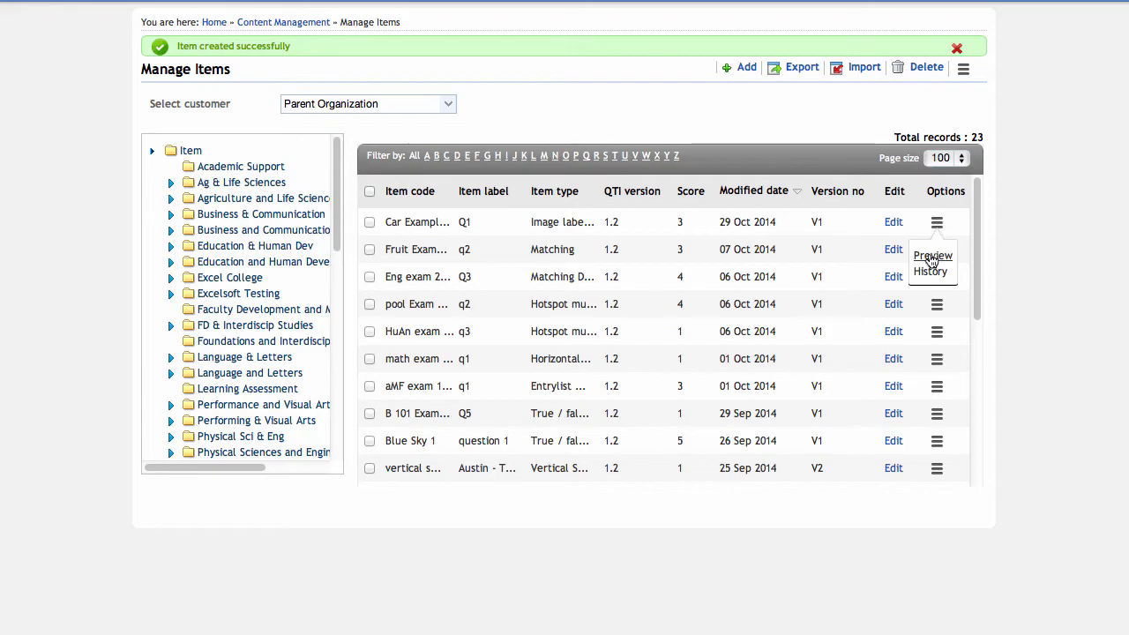
click(932, 254)
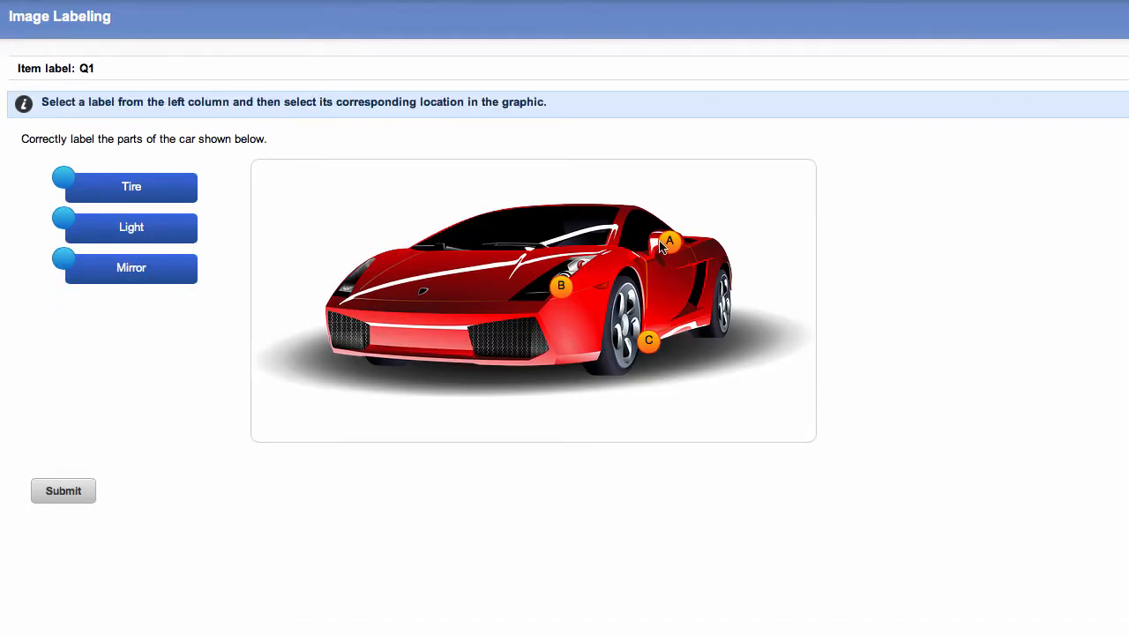
- Match Mirror, Light and Tire to hotspots A, B, C and submit for a 3 of 3 score
click(670, 241)
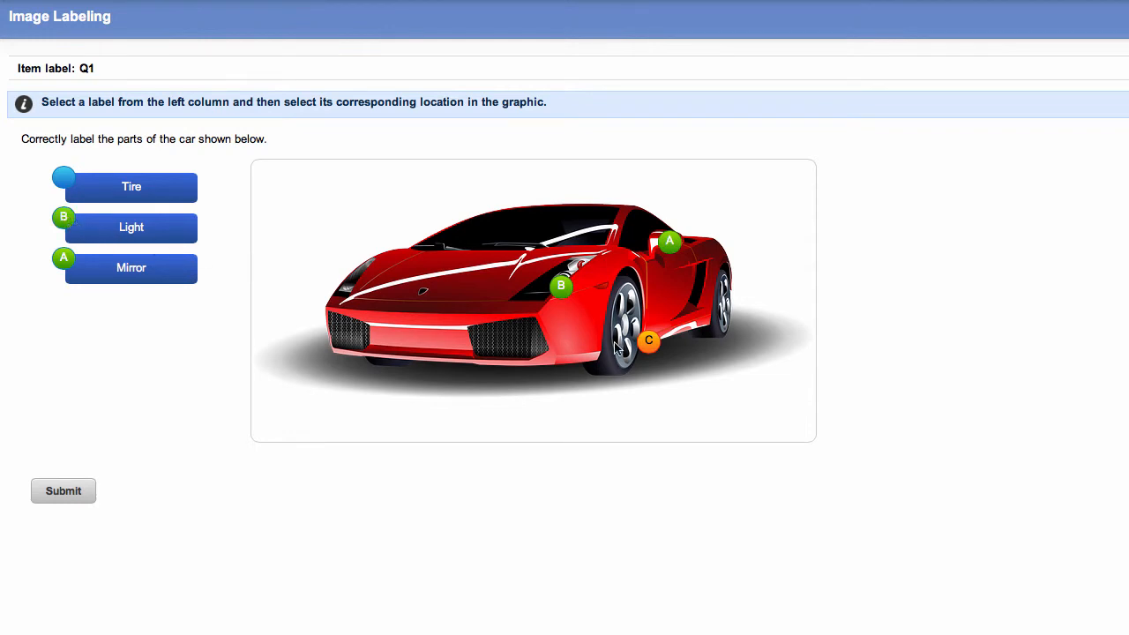
click(648, 343)
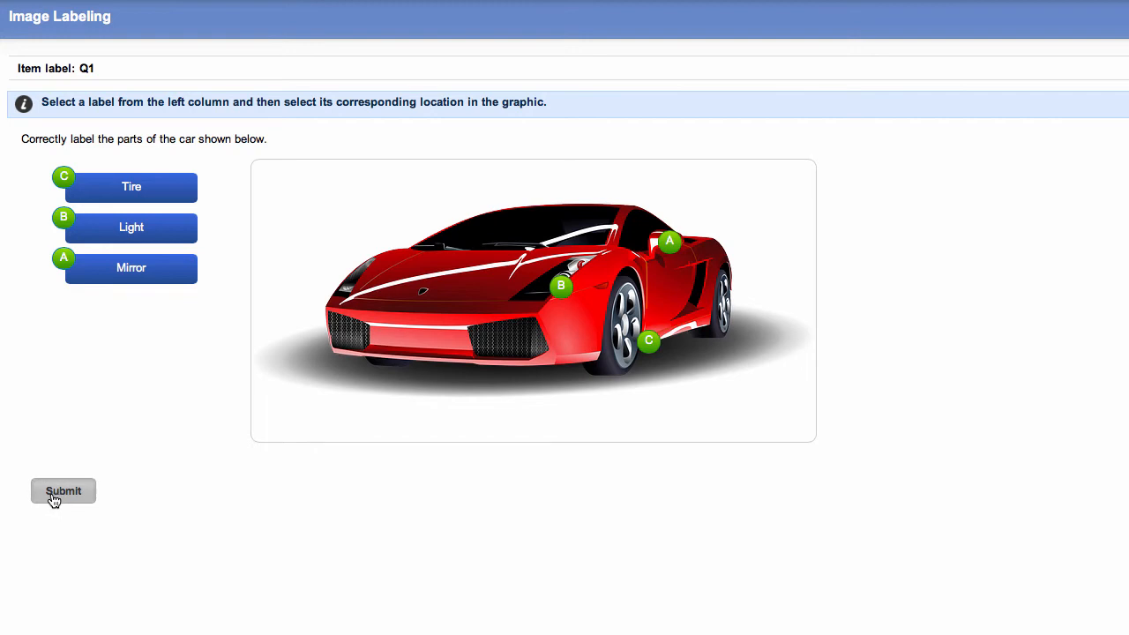
click(63, 490)
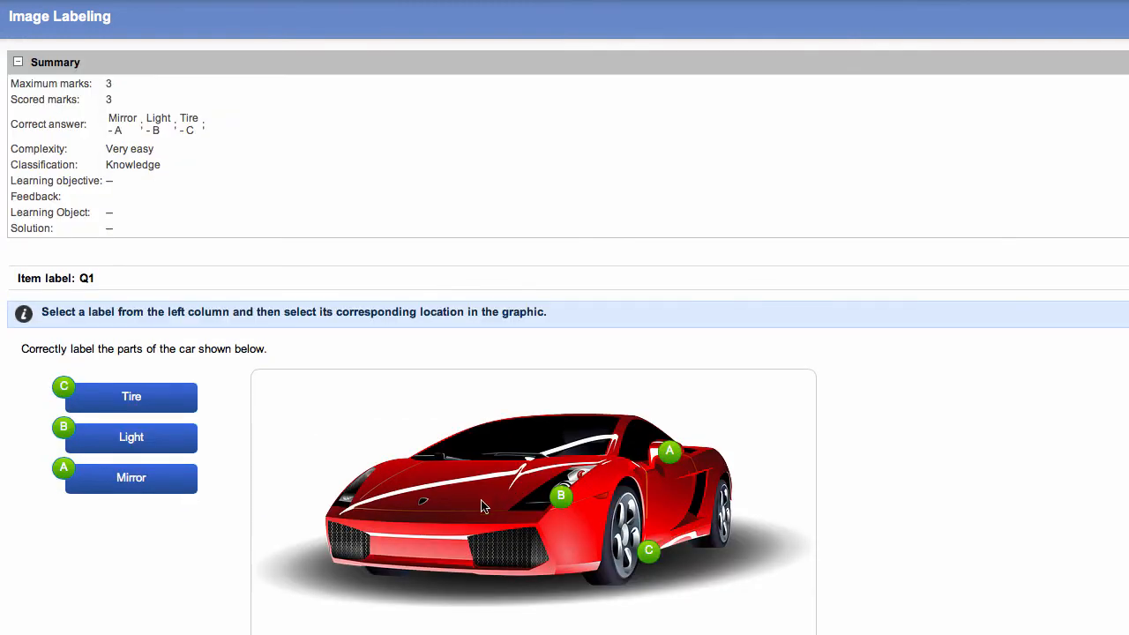
mouse_move(220, 575)
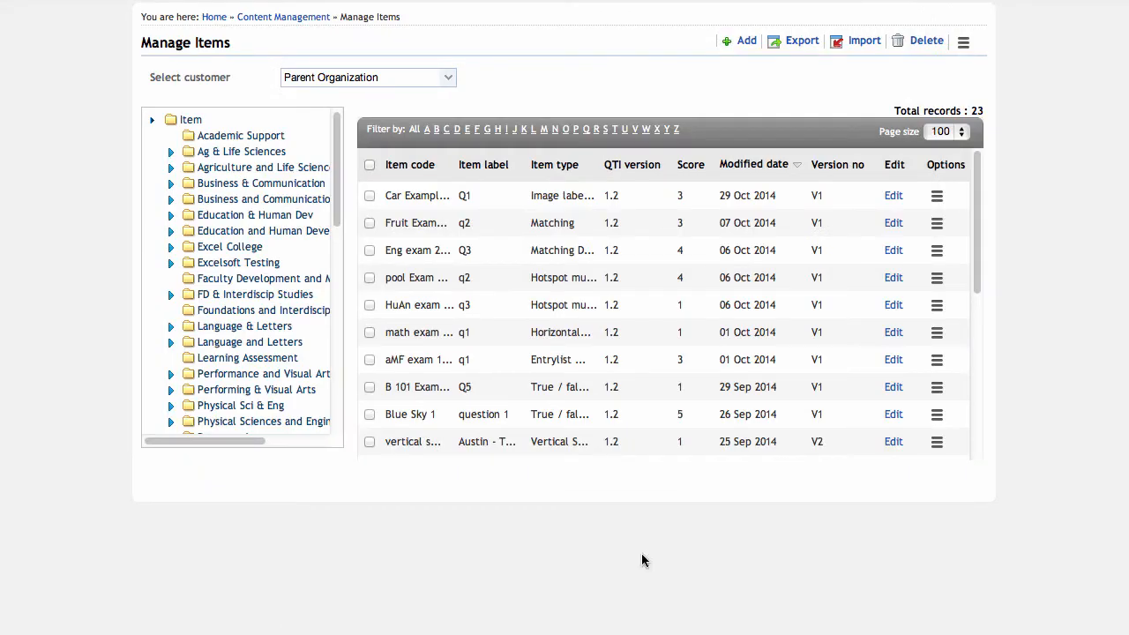
mouse_move(924, 182)
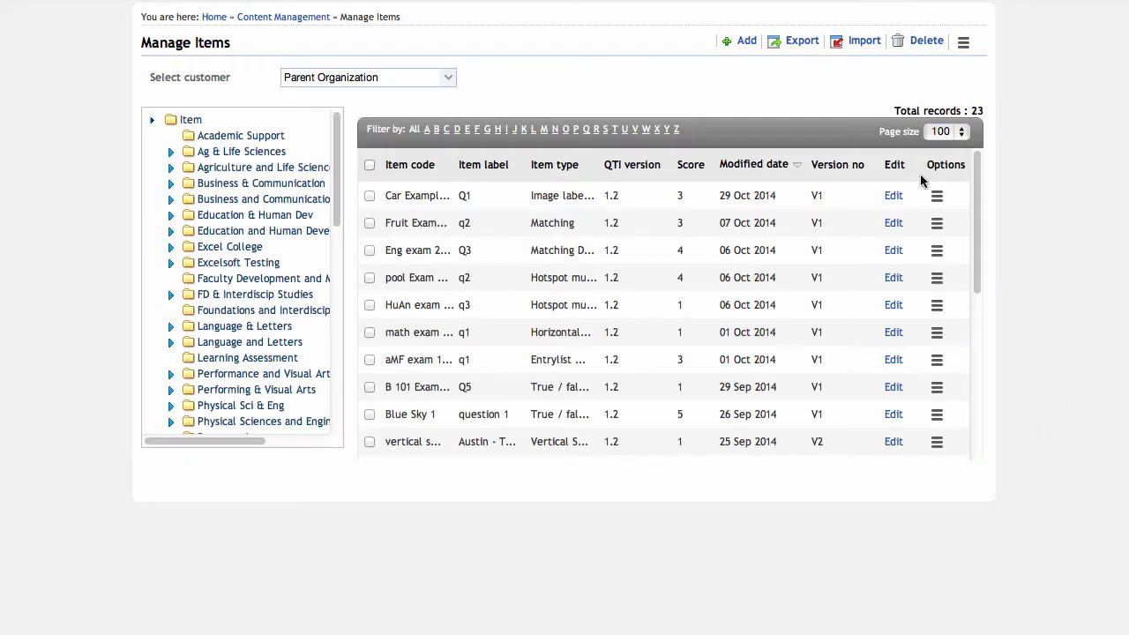
mouse_move(892, 194)
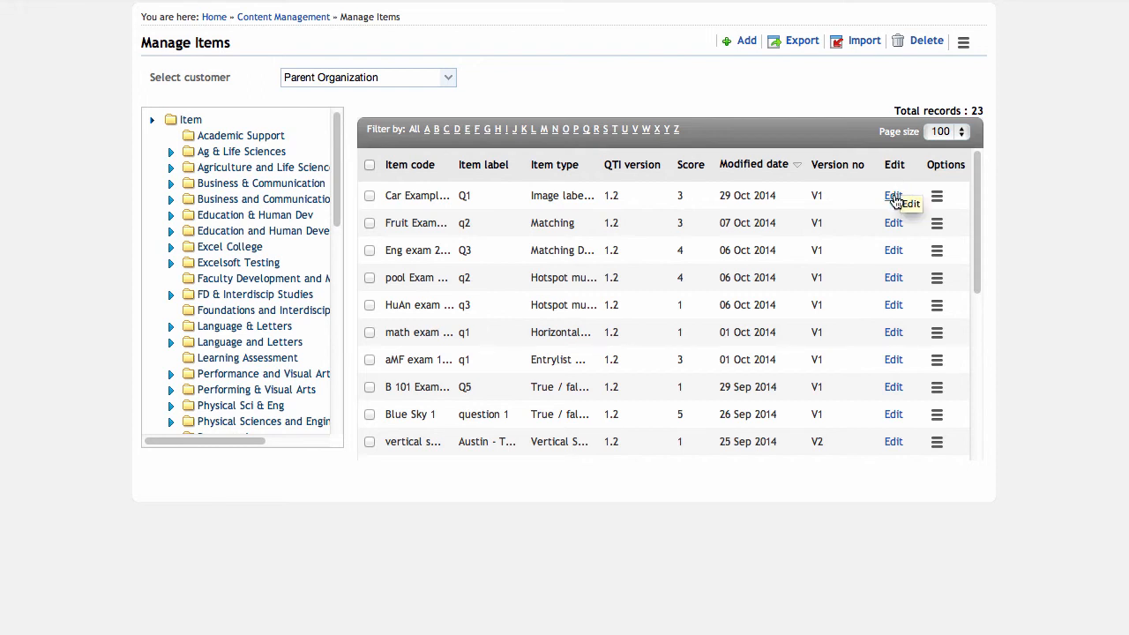
- Reopen Car Example 1 for editing and review its item details form
click(893, 196)
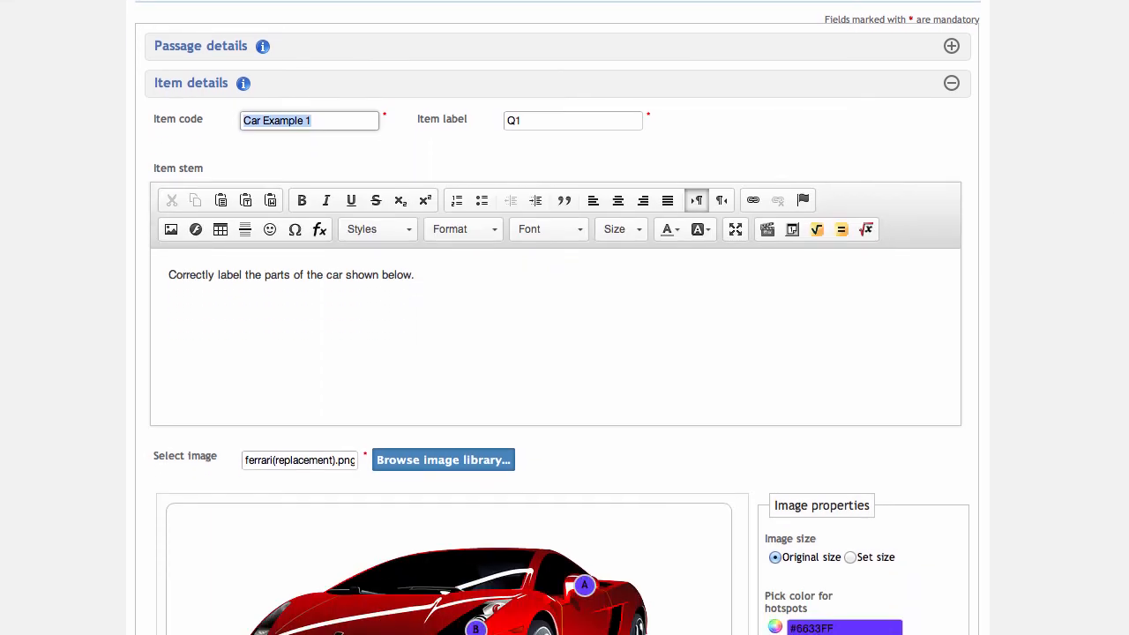
scroll(down, 3)
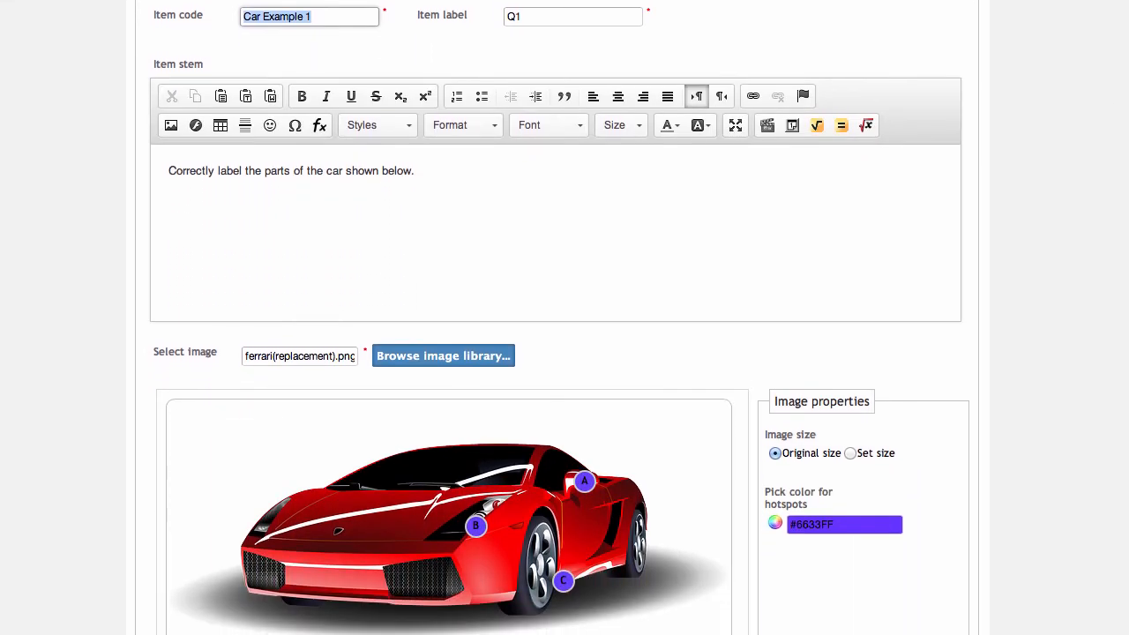